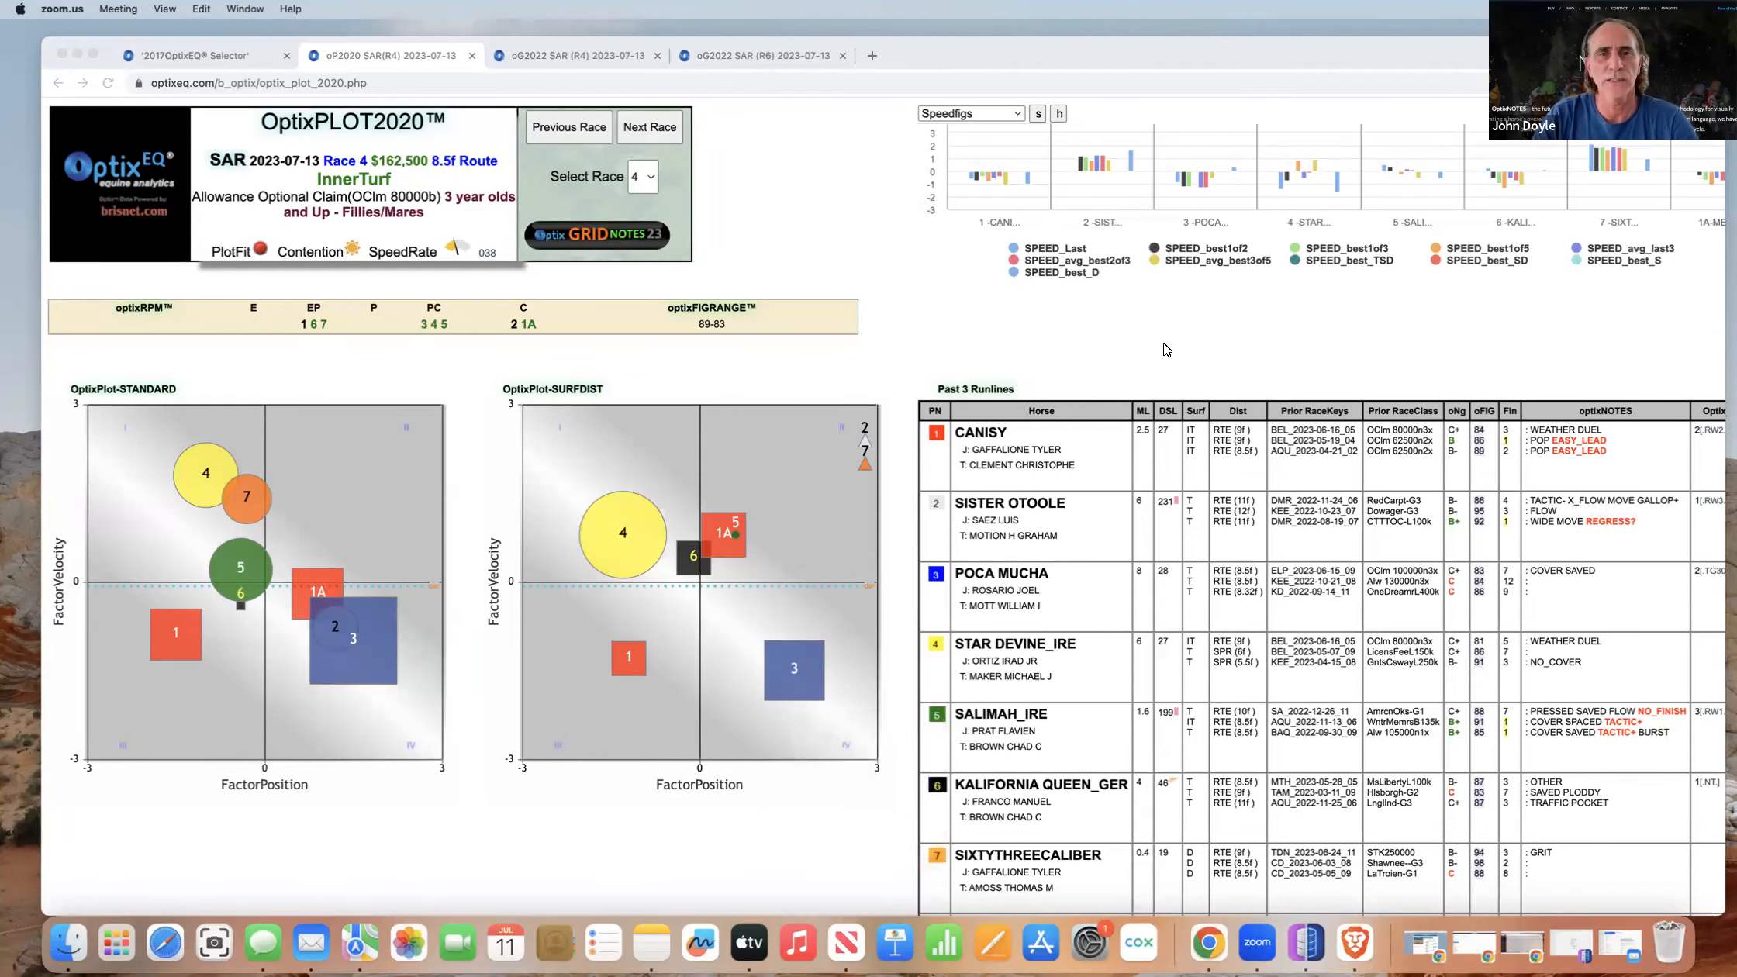
mouse_move(1111, 376)
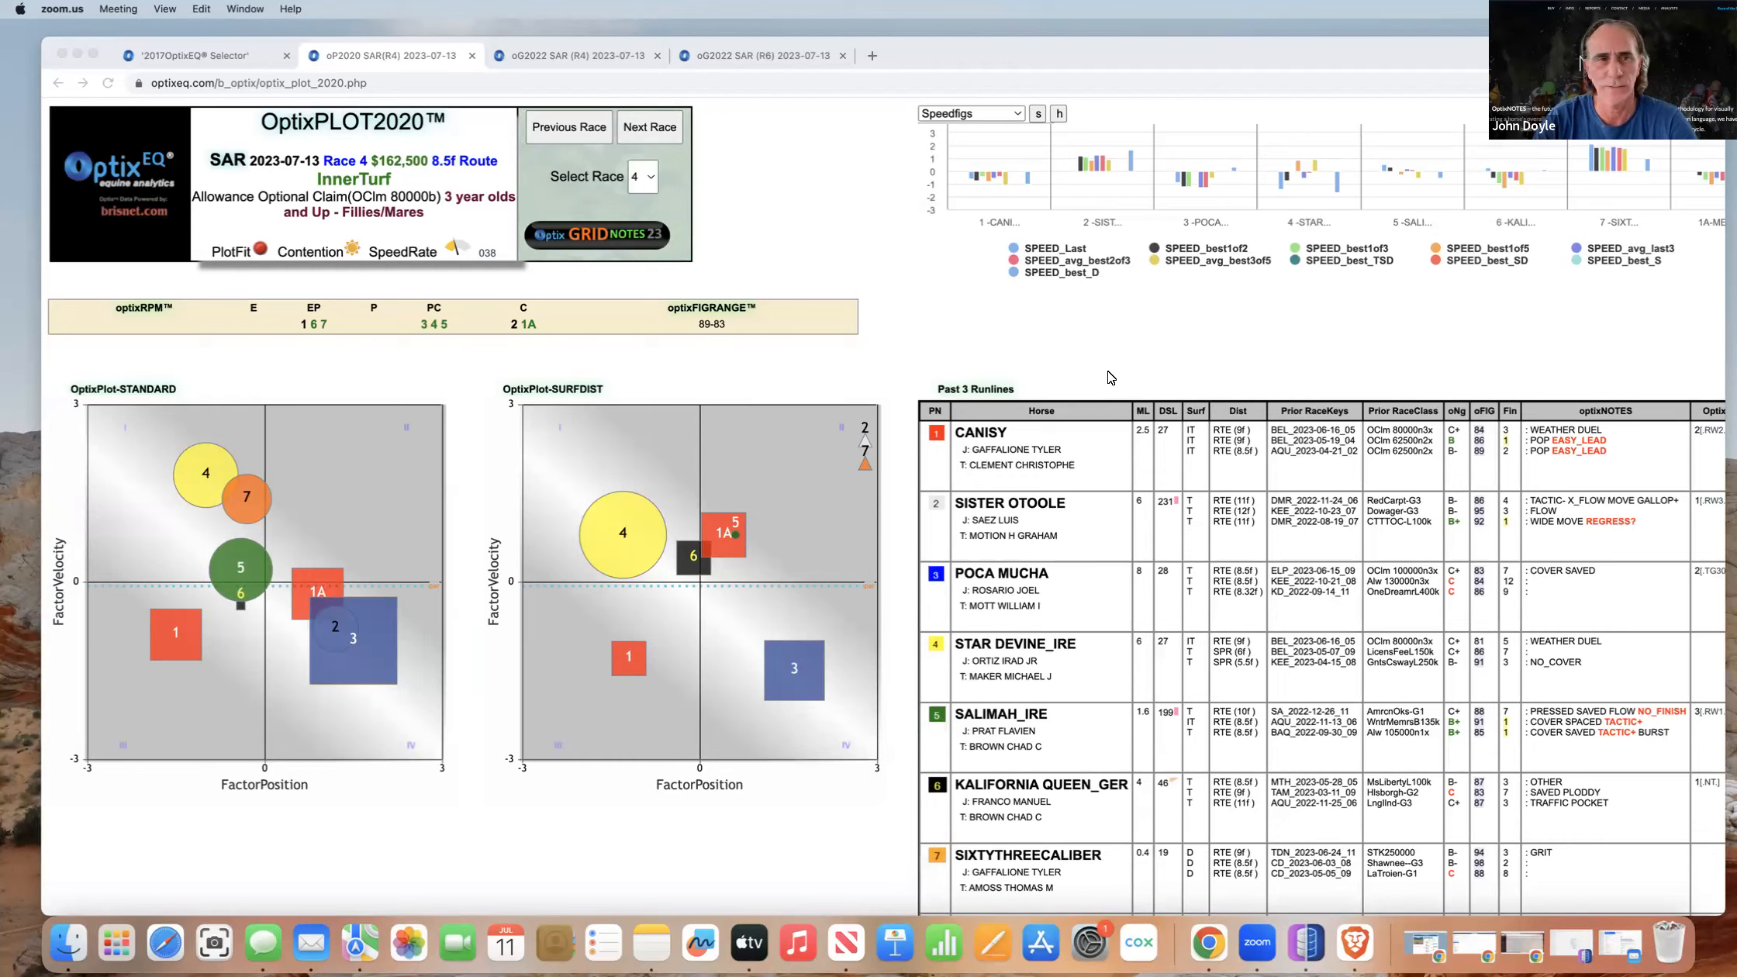
mouse_move(931, 304)
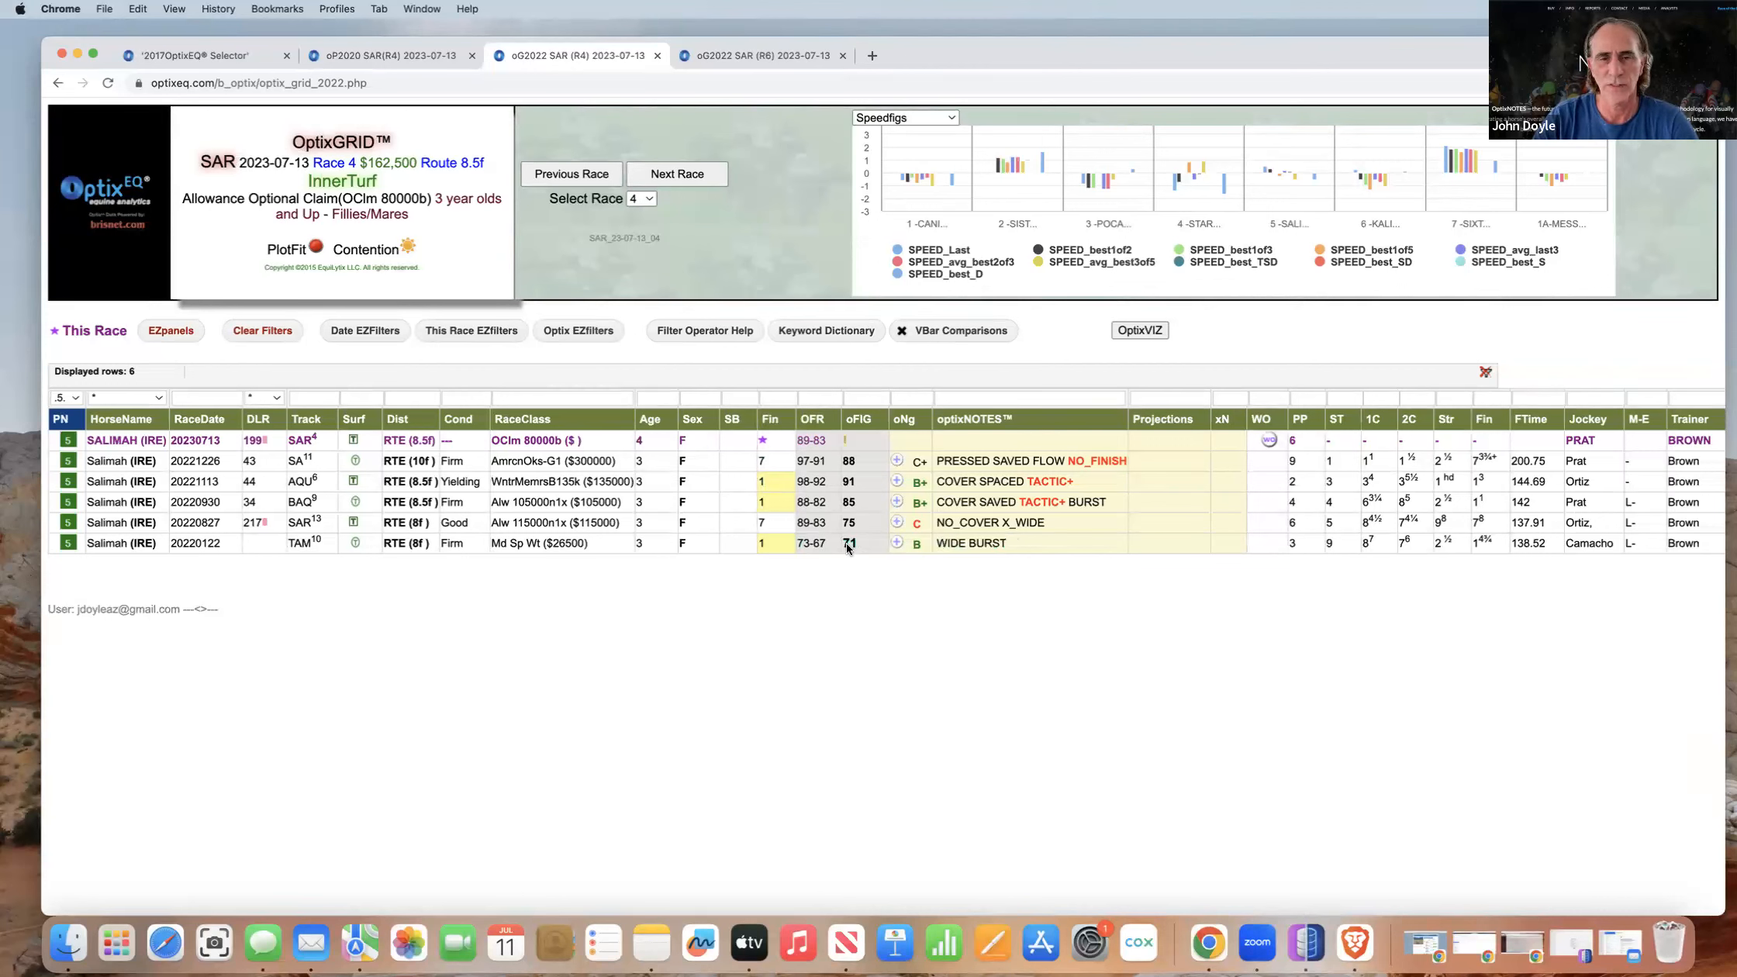
mouse_move(1203, 811)
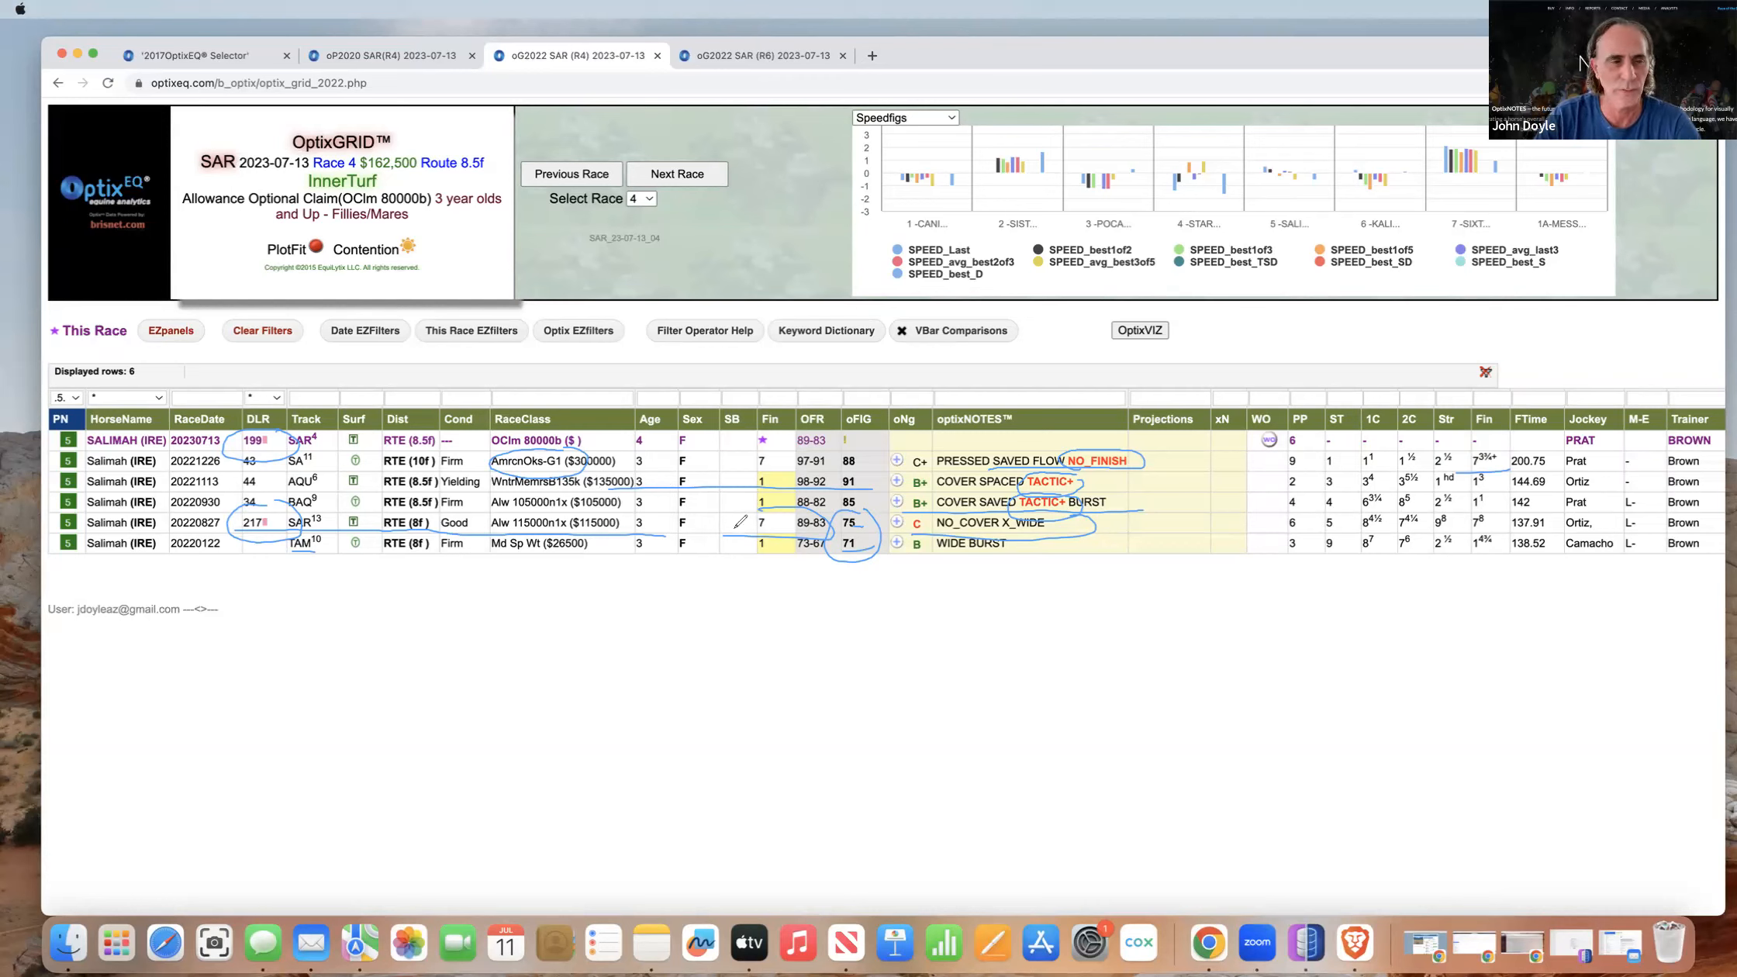
mouse_move(1084, 678)
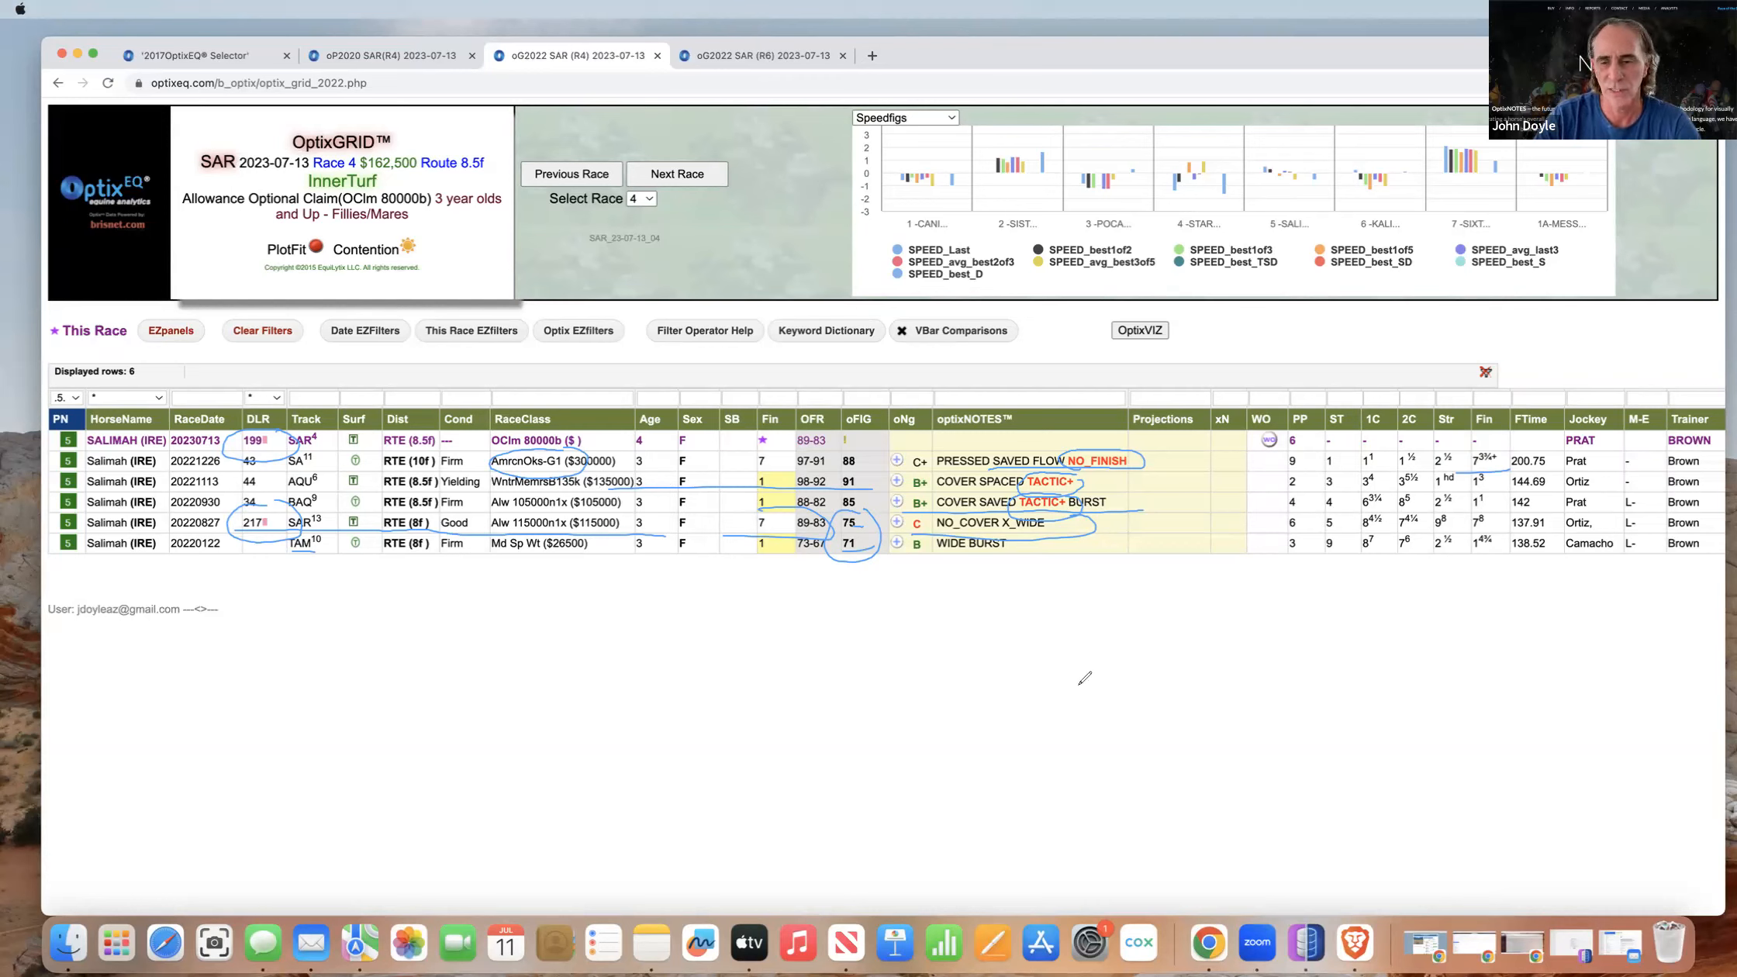
mouse_move(1553, 800)
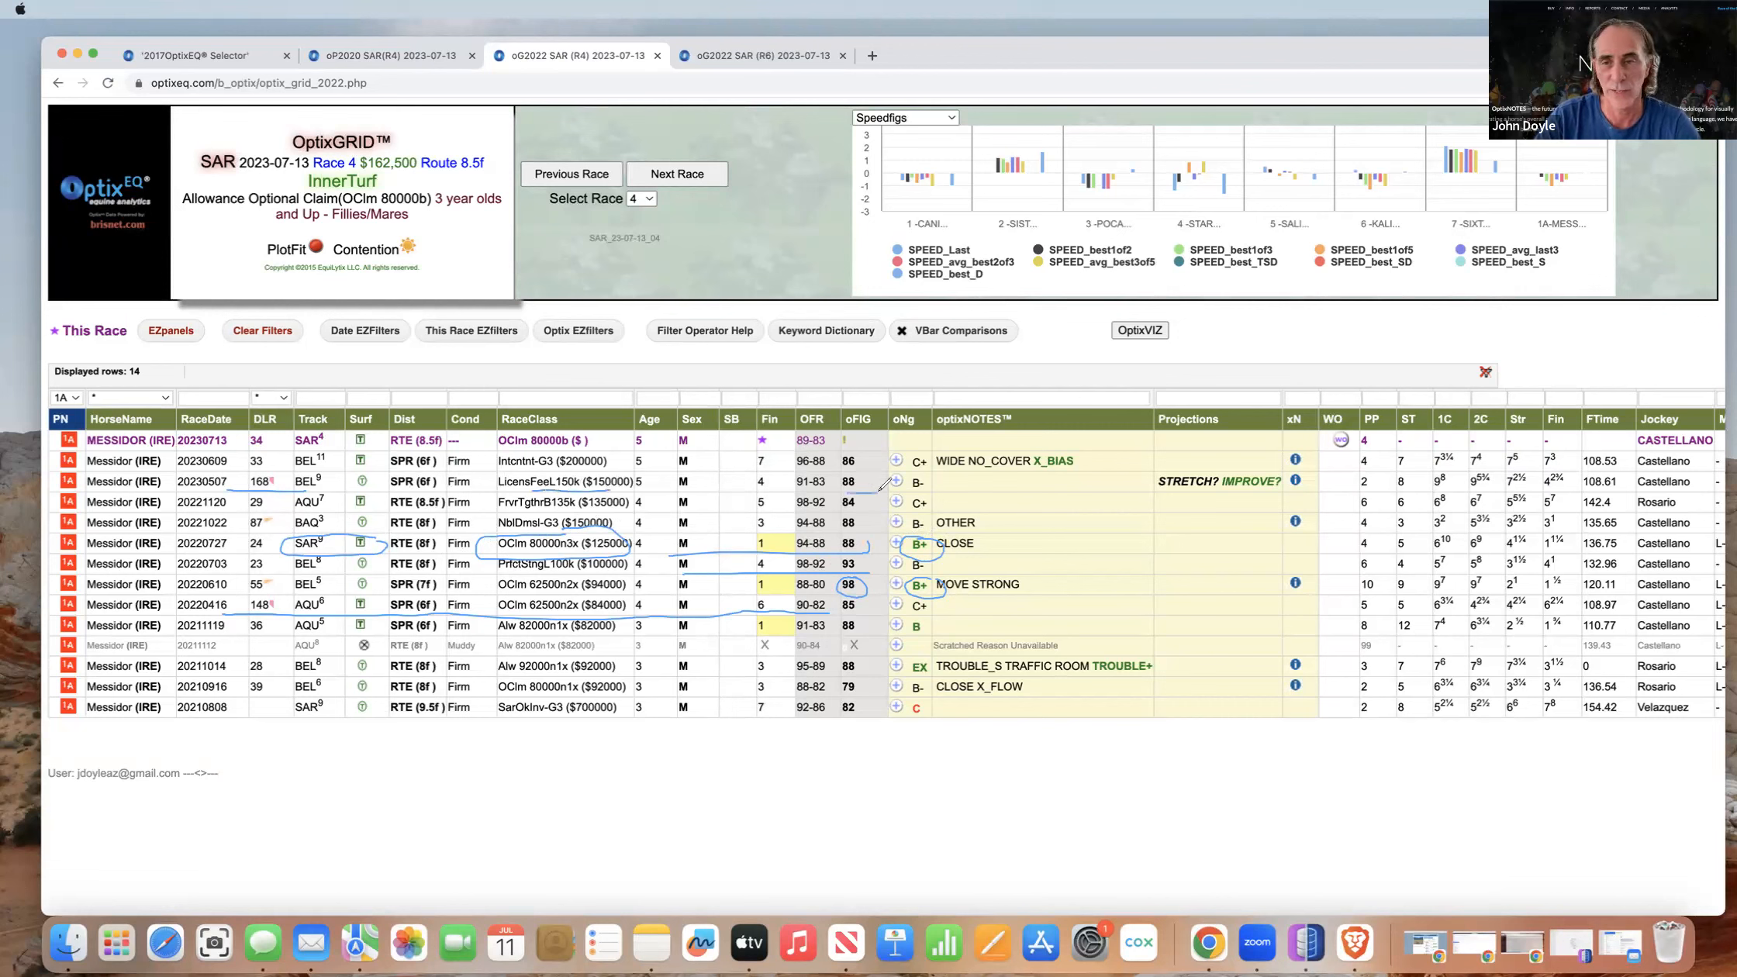
Mark the 'STRETCH? IMPROVE?' projection on one of Messidor's race lines with an ink stroke
drag(1153, 480, 1273, 481)
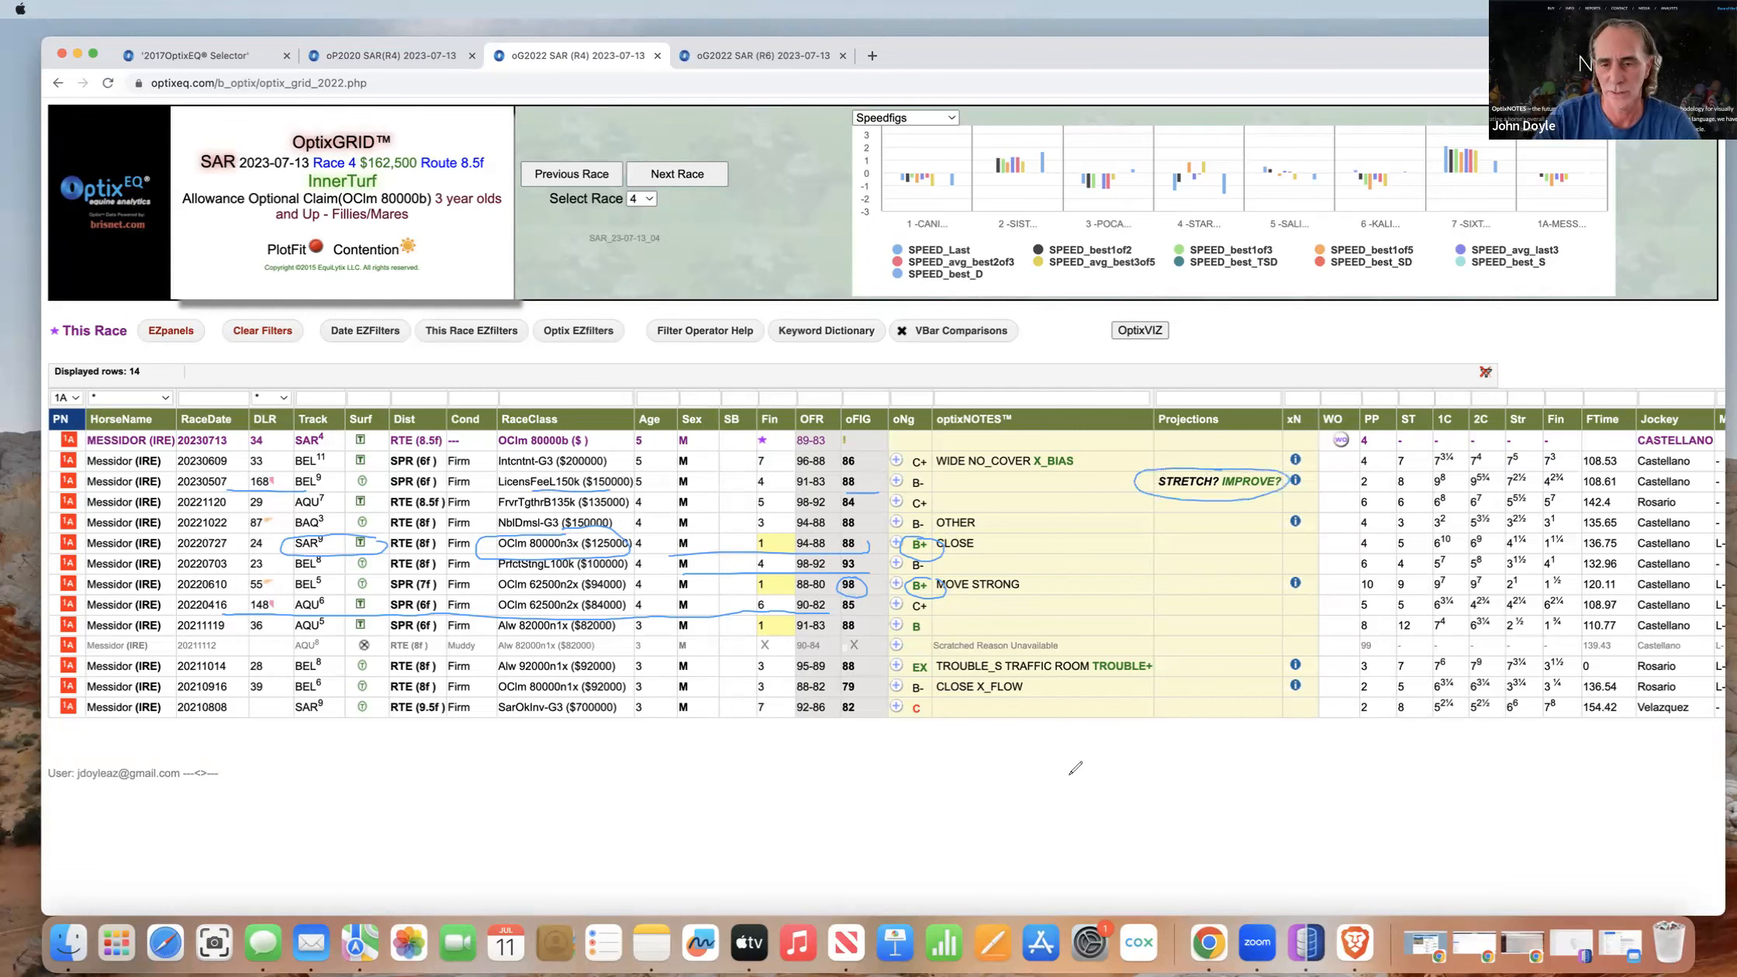
mouse_move(1295, 482)
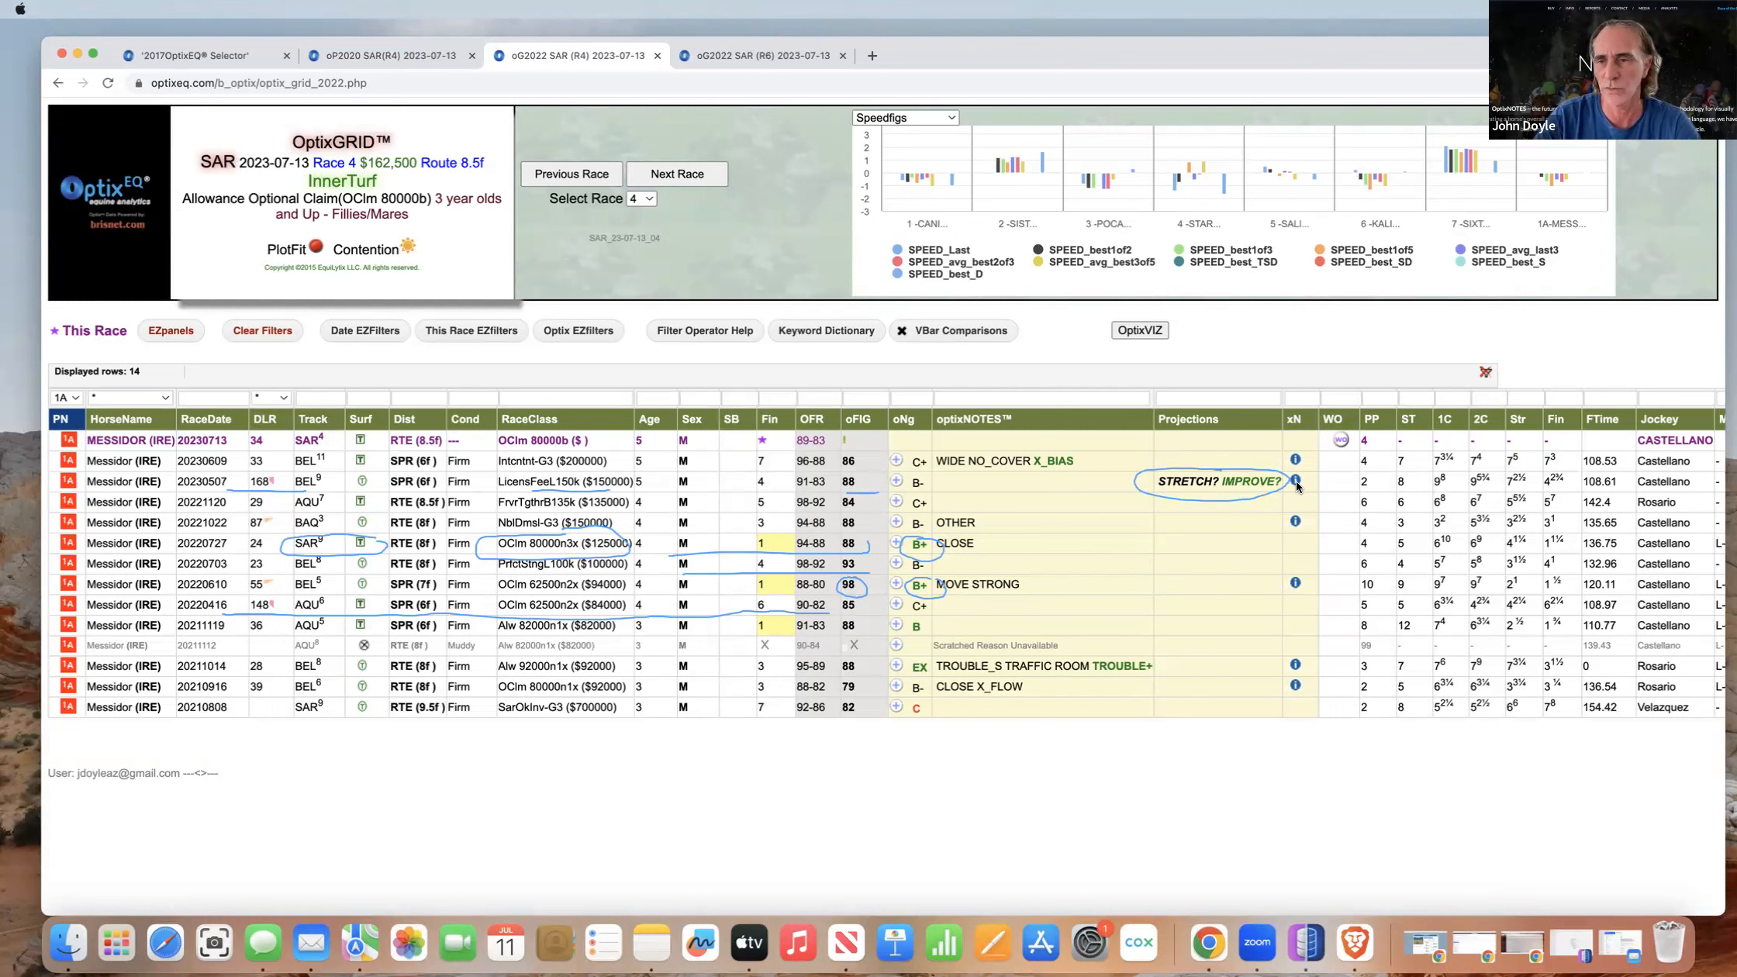
click(1295, 481)
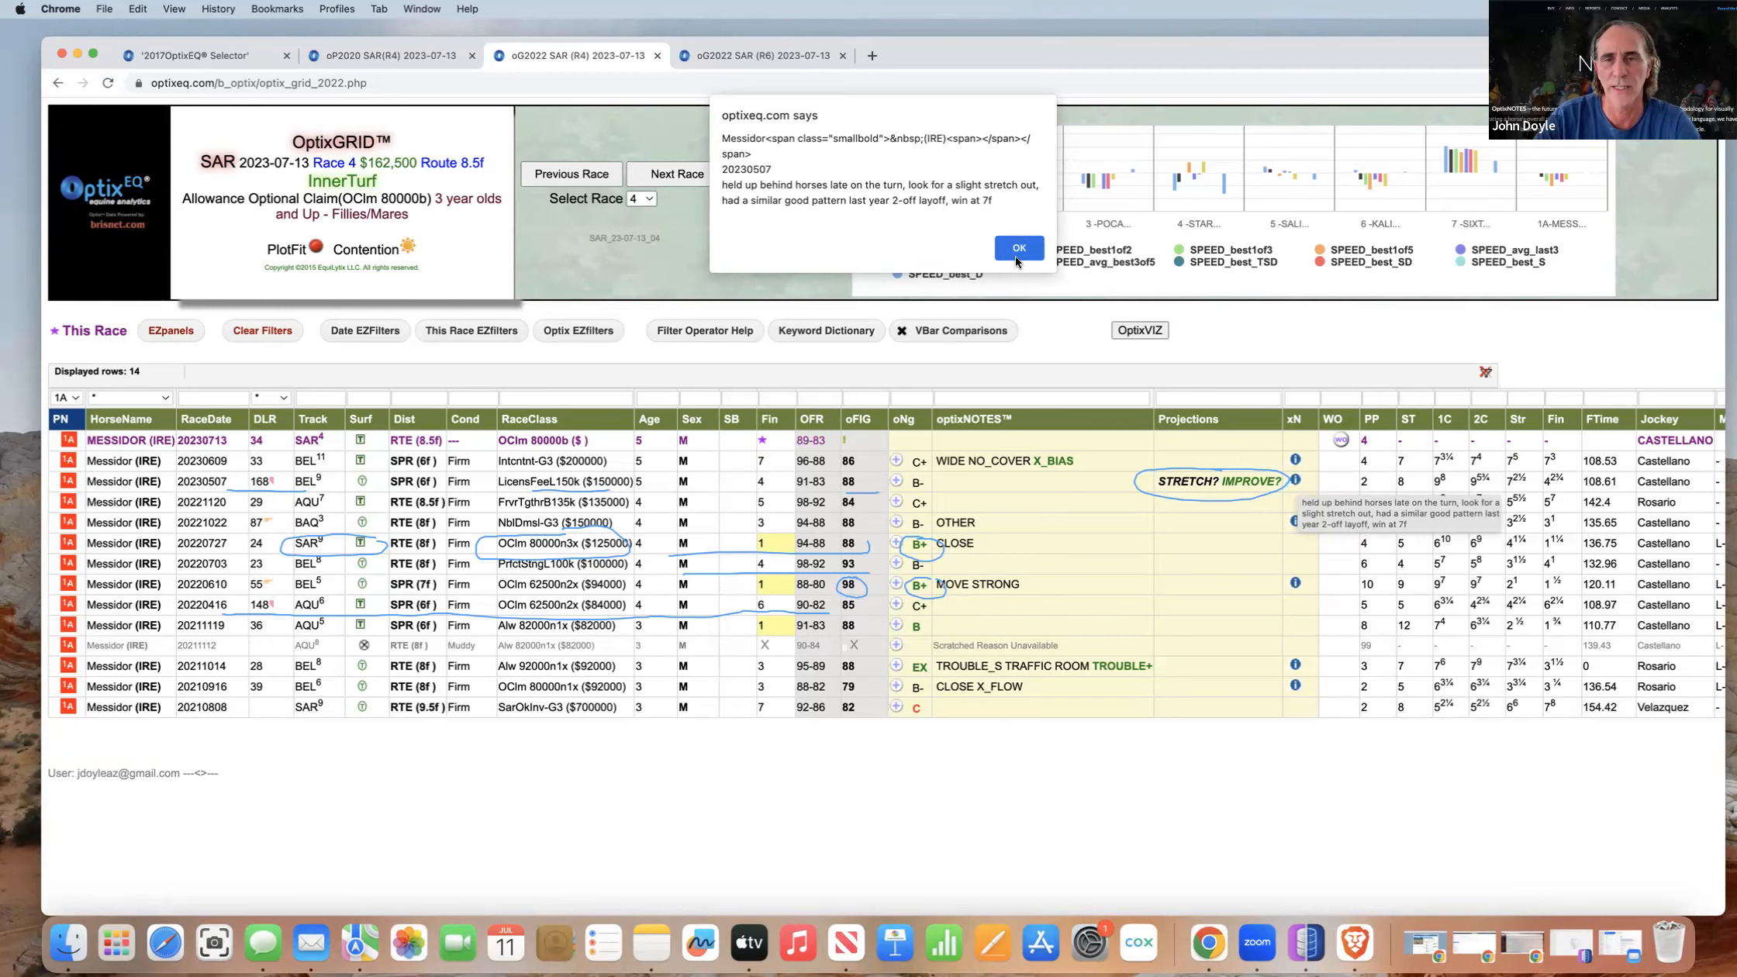
click(1019, 248)
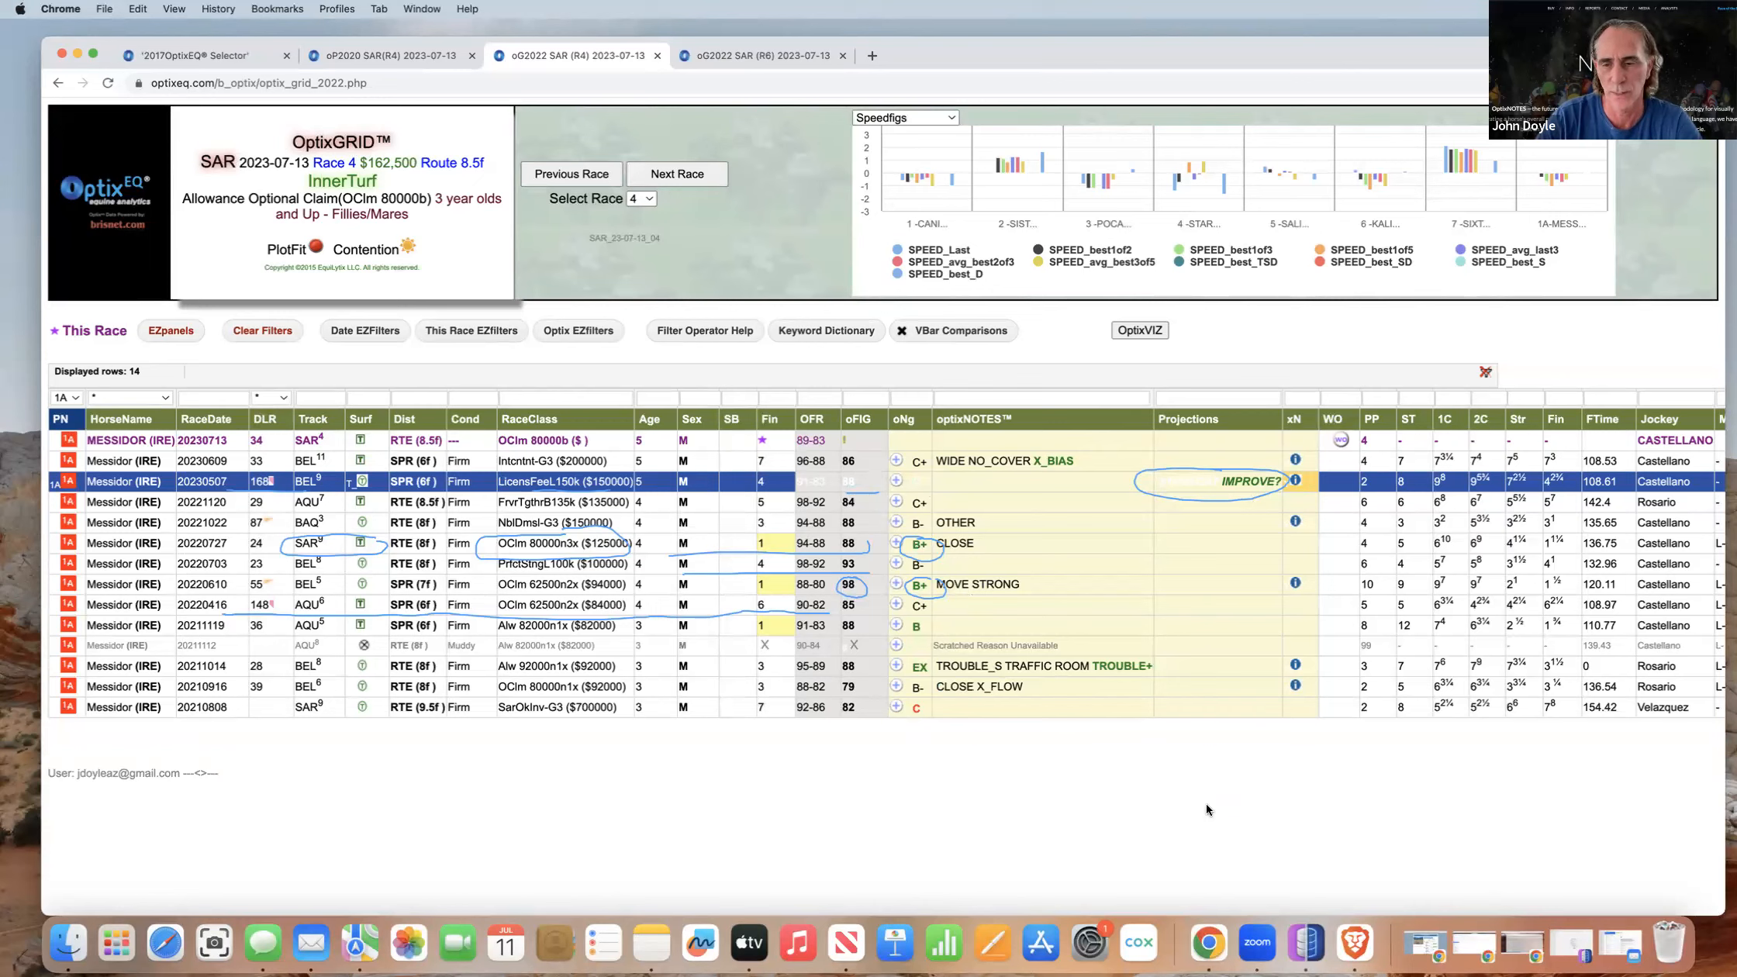
mouse_move(1160, 852)
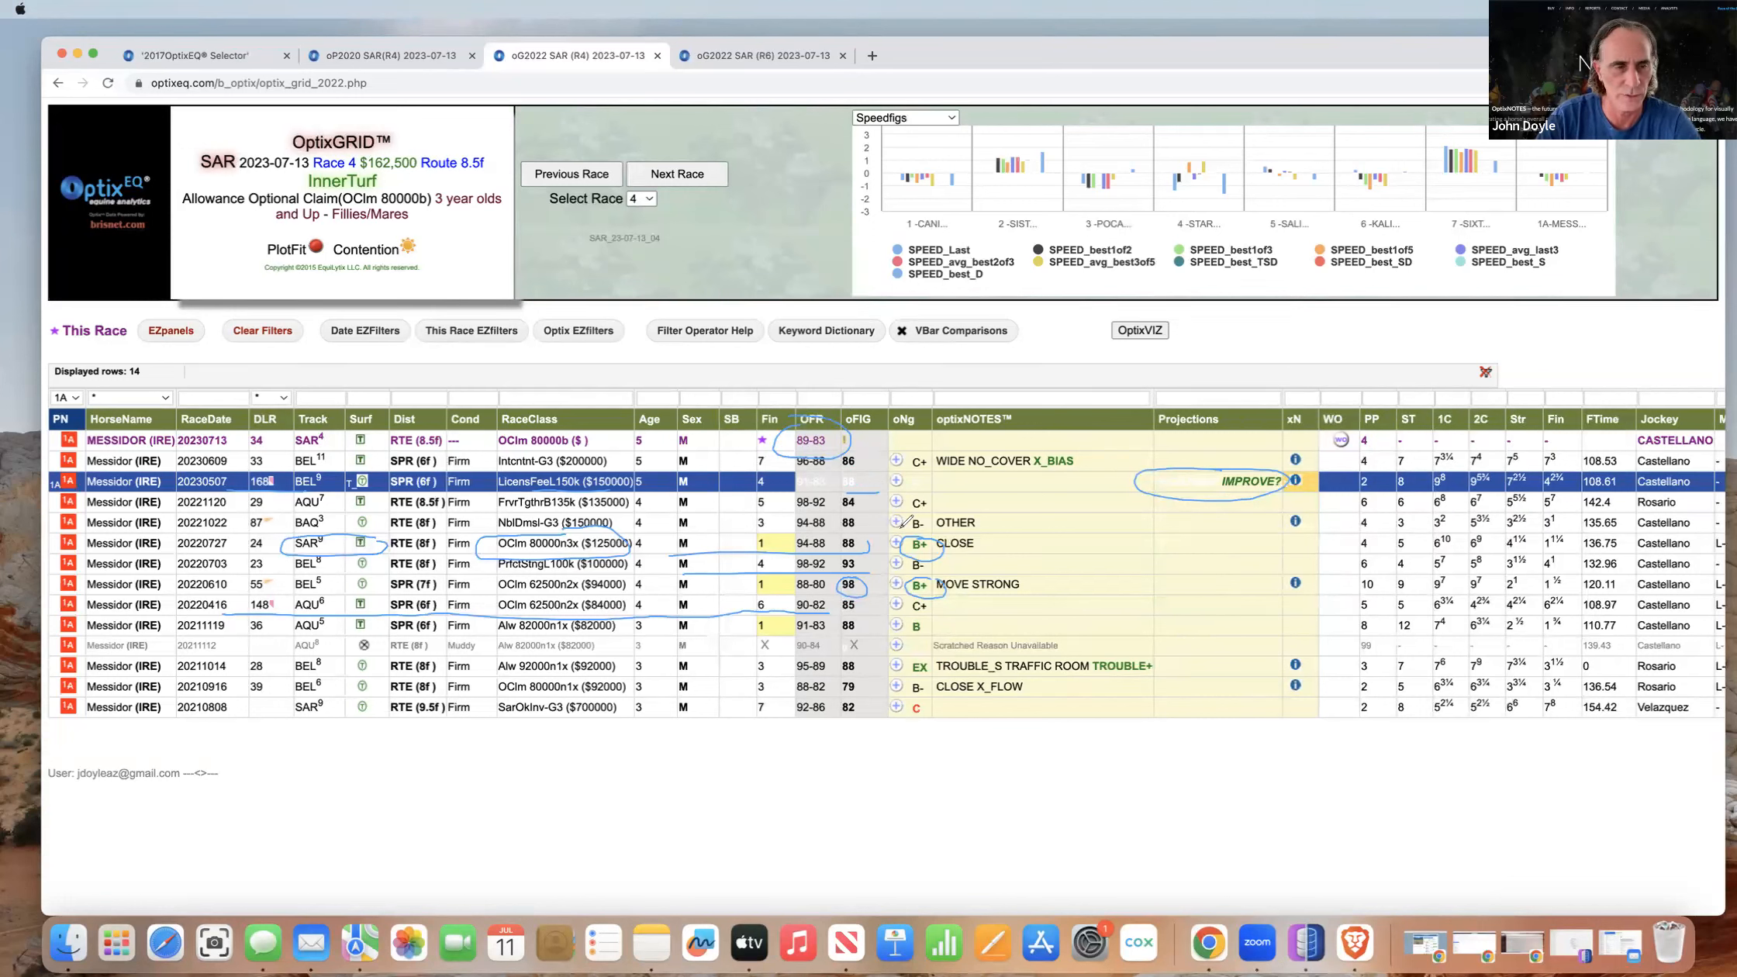
mouse_move(1129, 788)
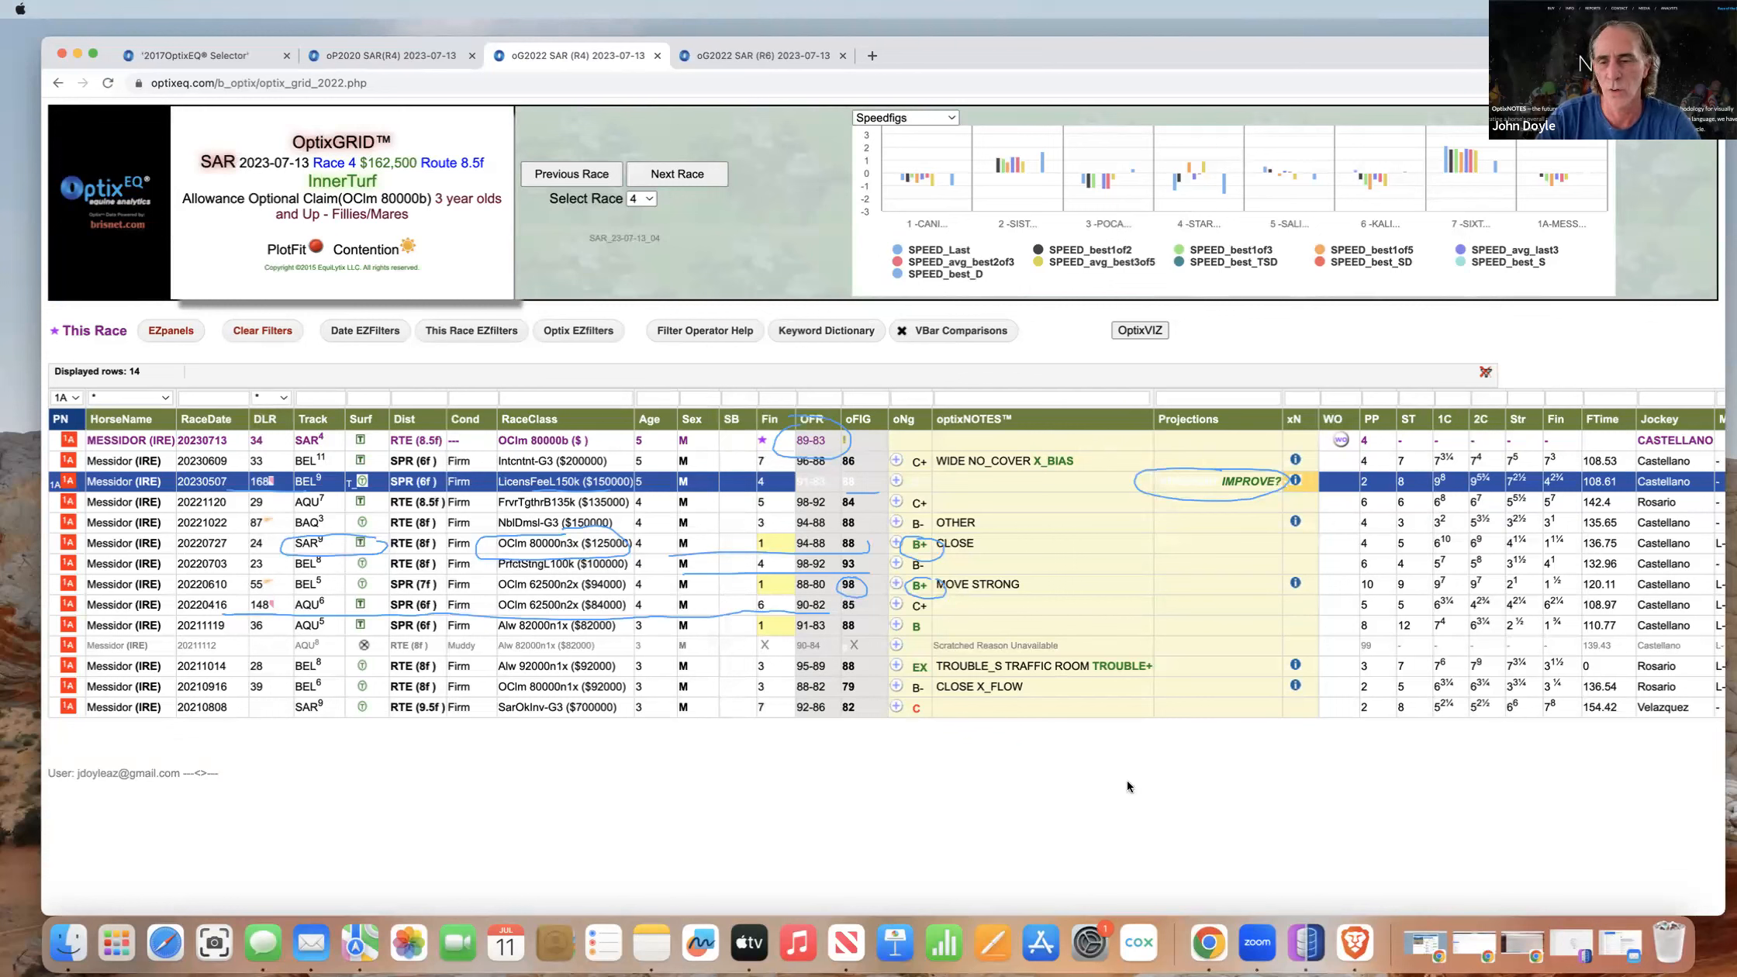
mouse_move(1563, 842)
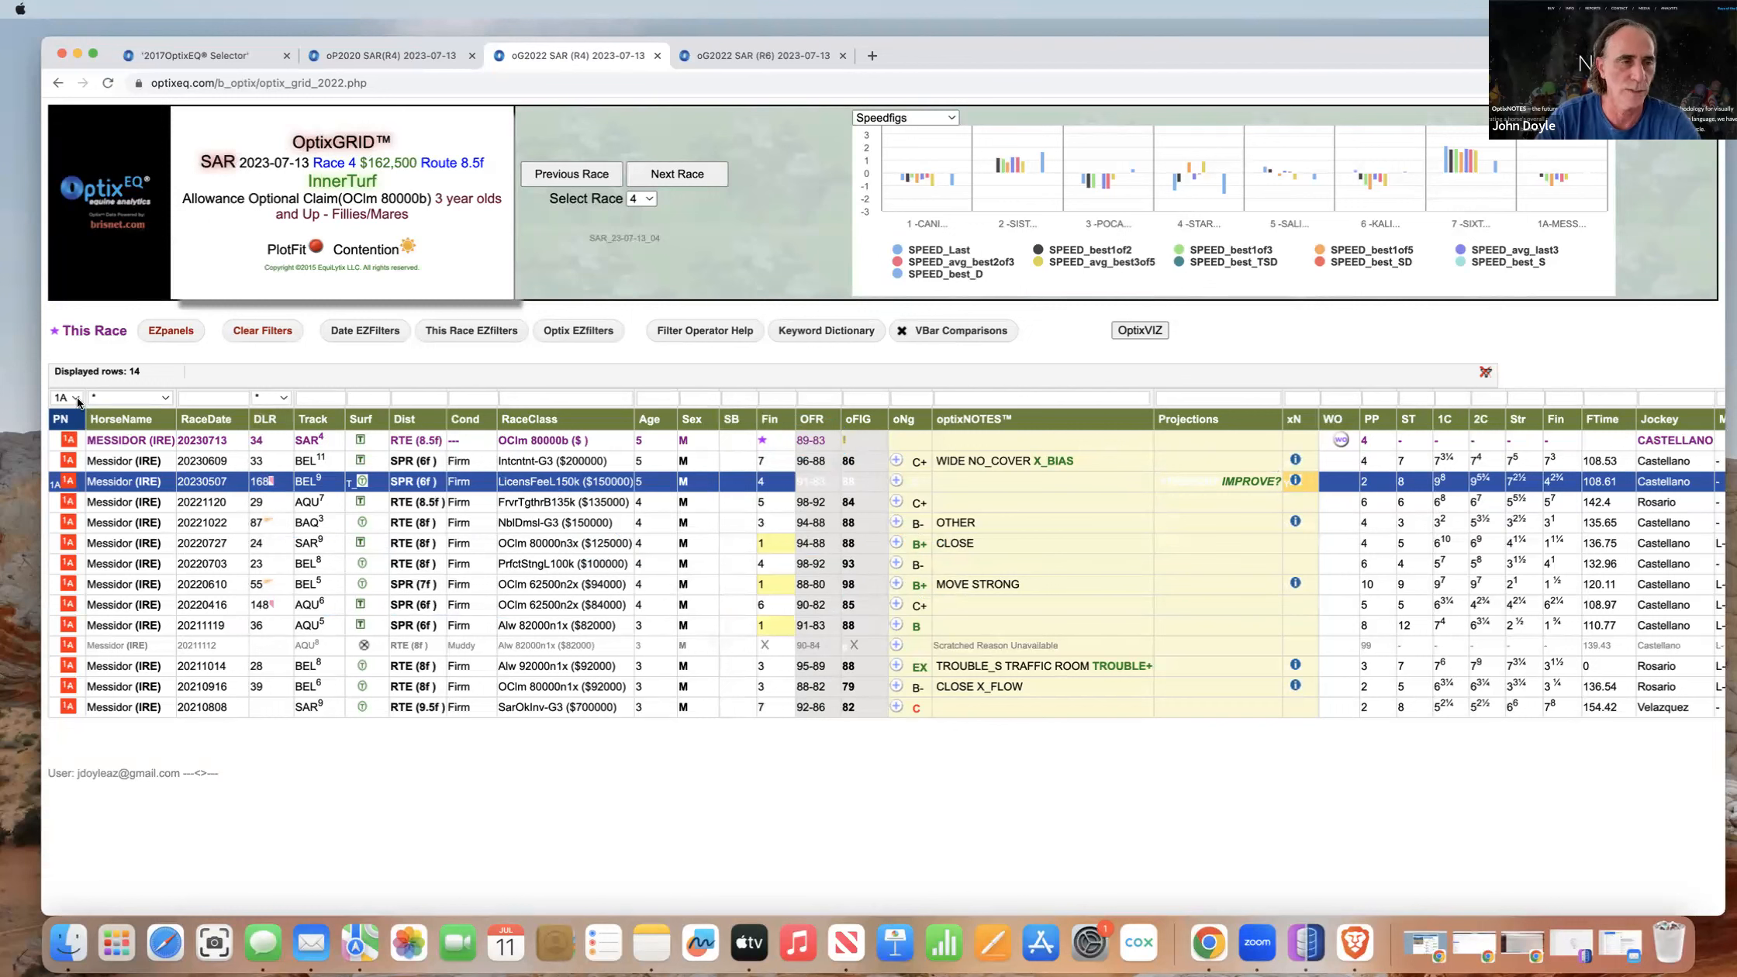
List #6 Kalifornia Queen's runlines, dismiss her 2023-05-28 trip note, and pick another race from the card
click(65, 397)
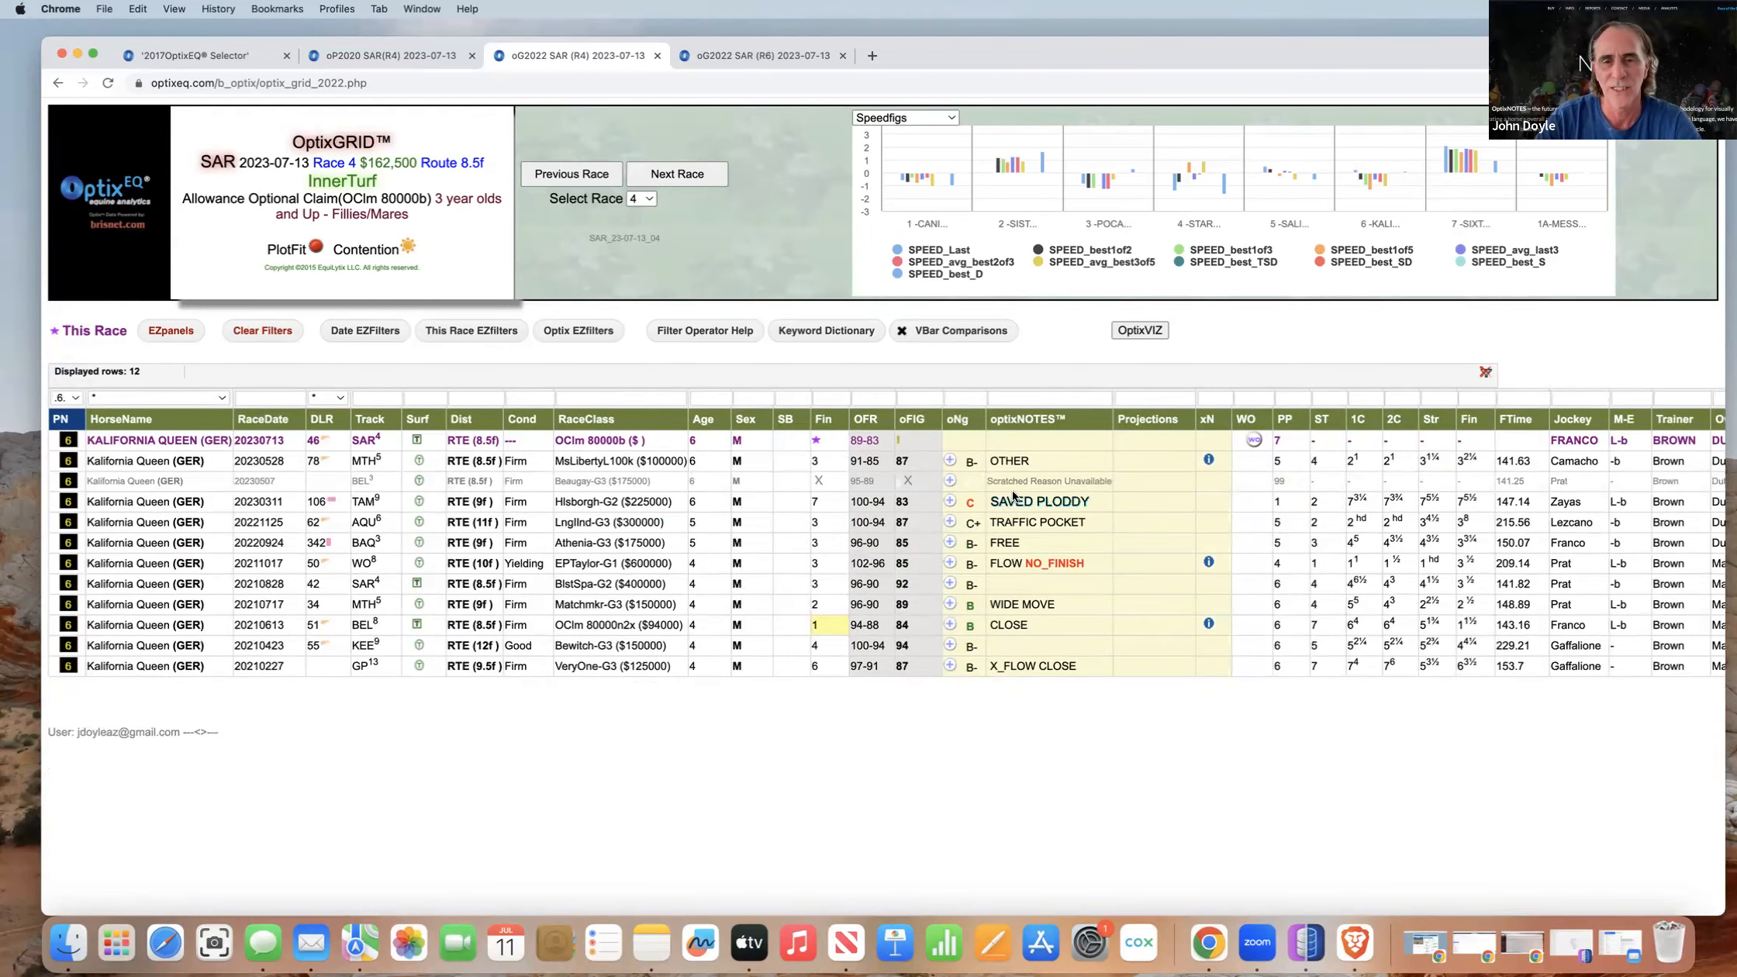
mouse_move(1144, 521)
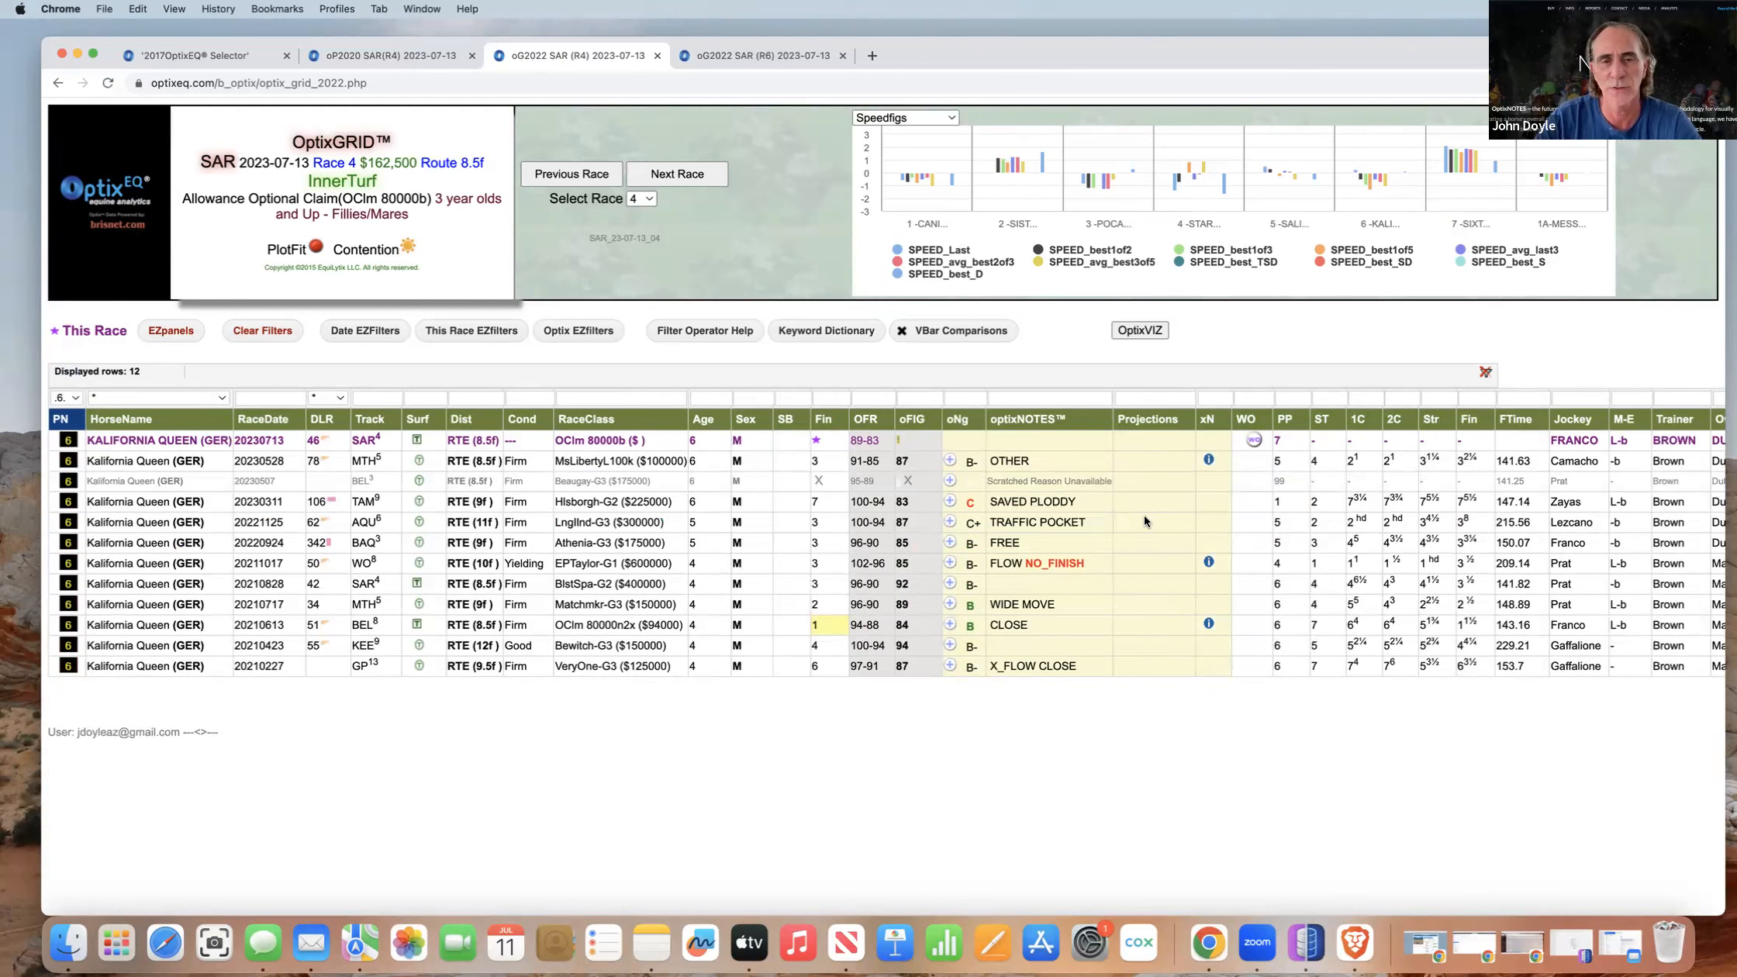
mouse_move(1216, 467)
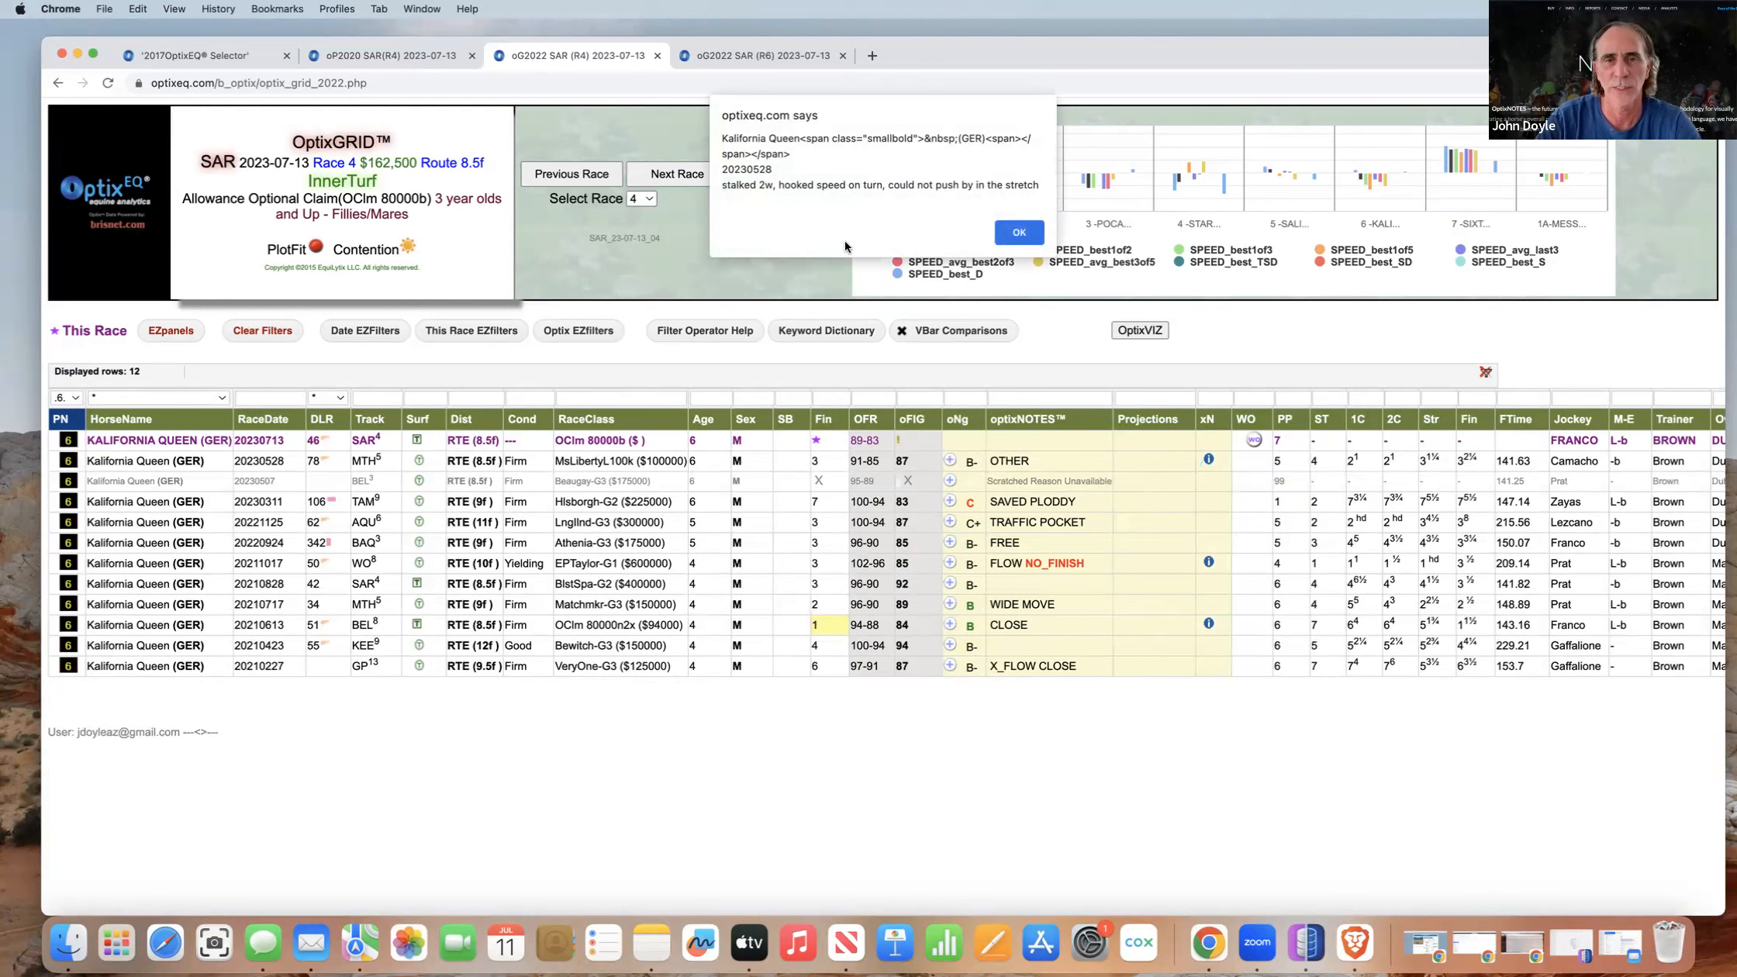
mouse_move(1018, 232)
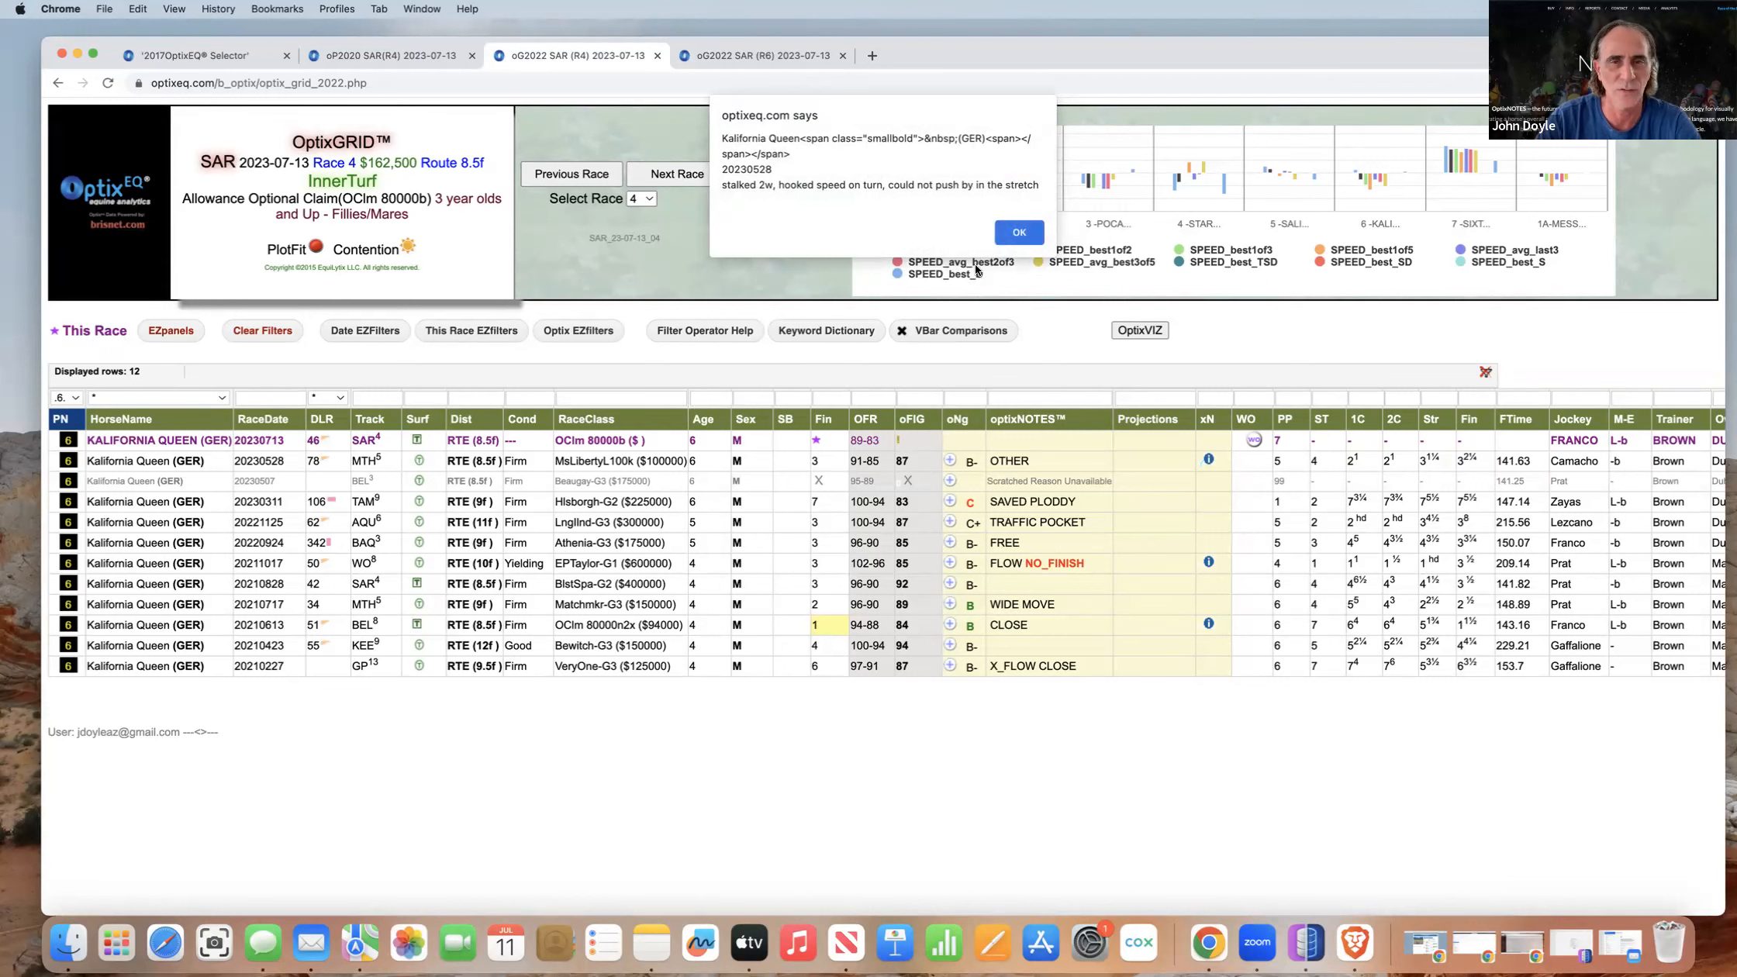
click(1019, 233)
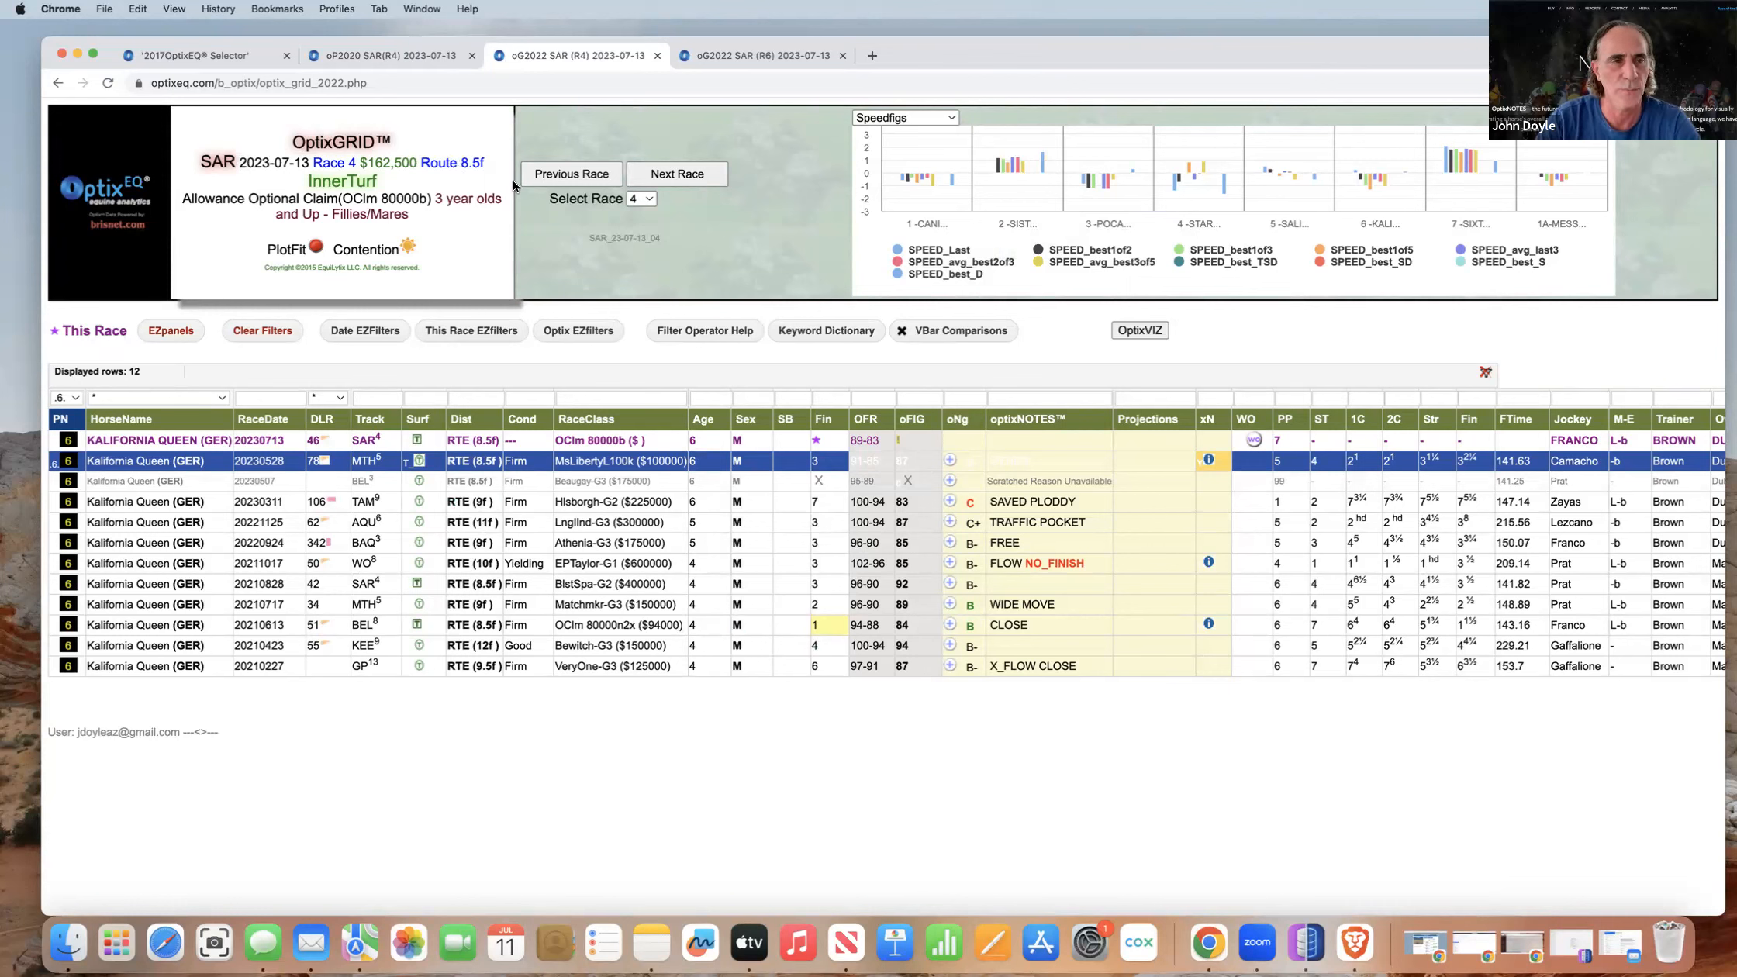
click(640, 198)
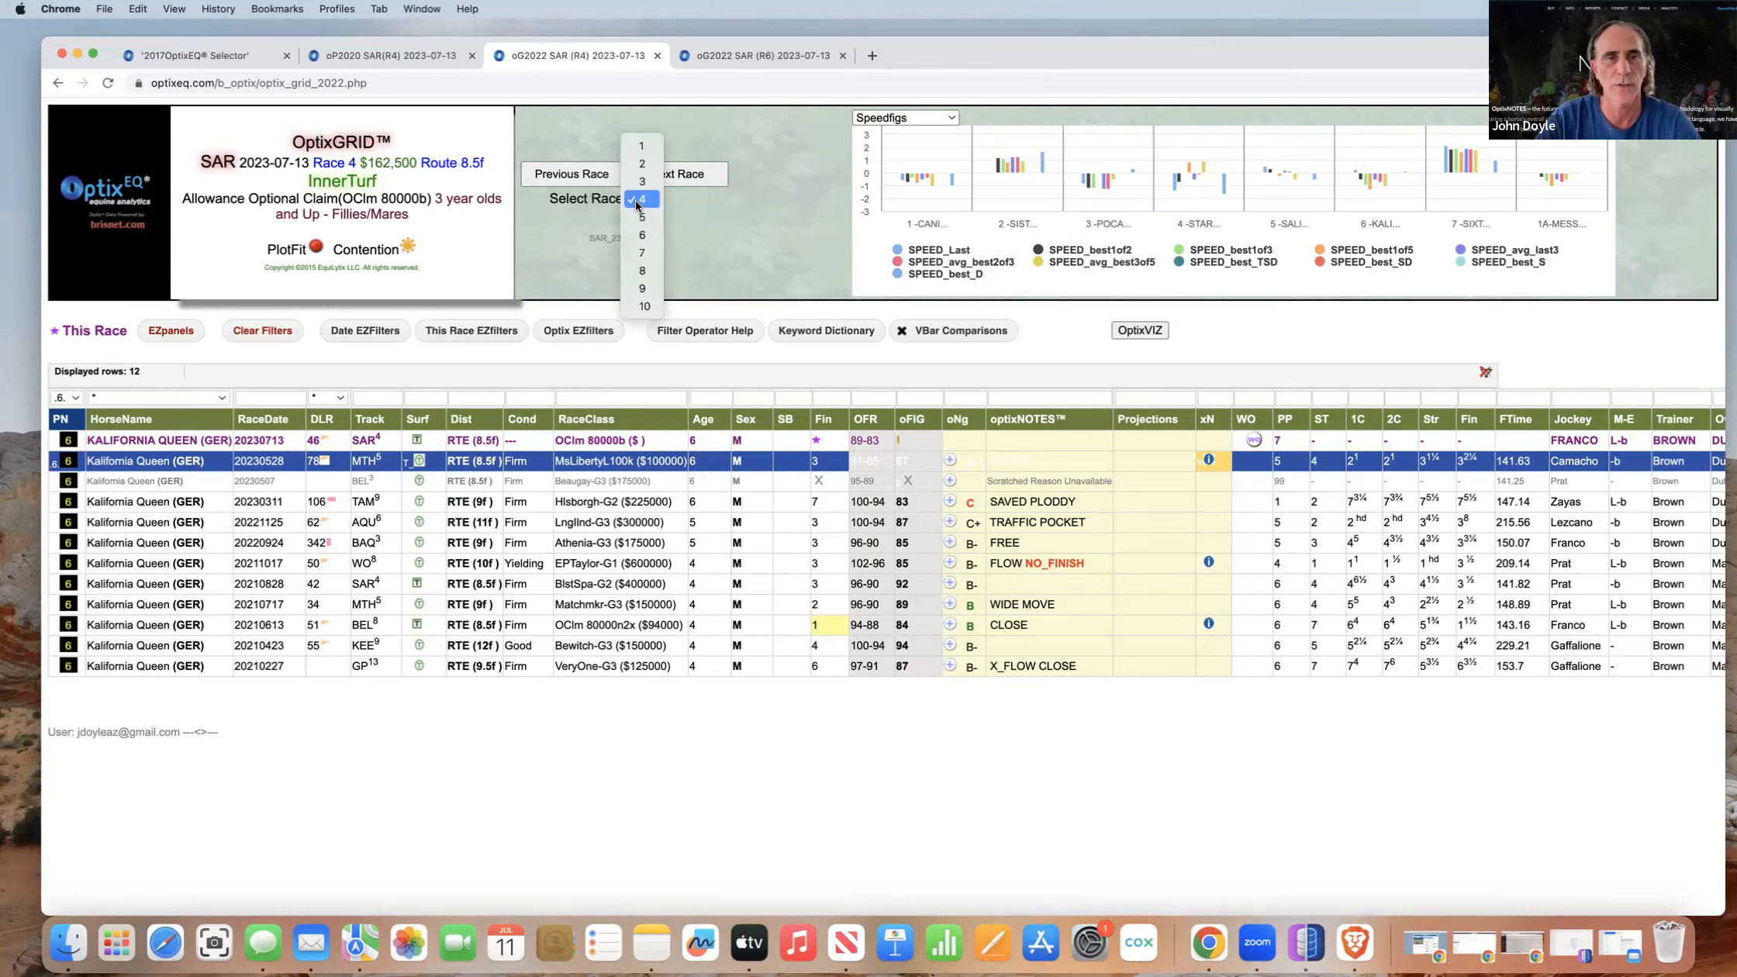
click(642, 198)
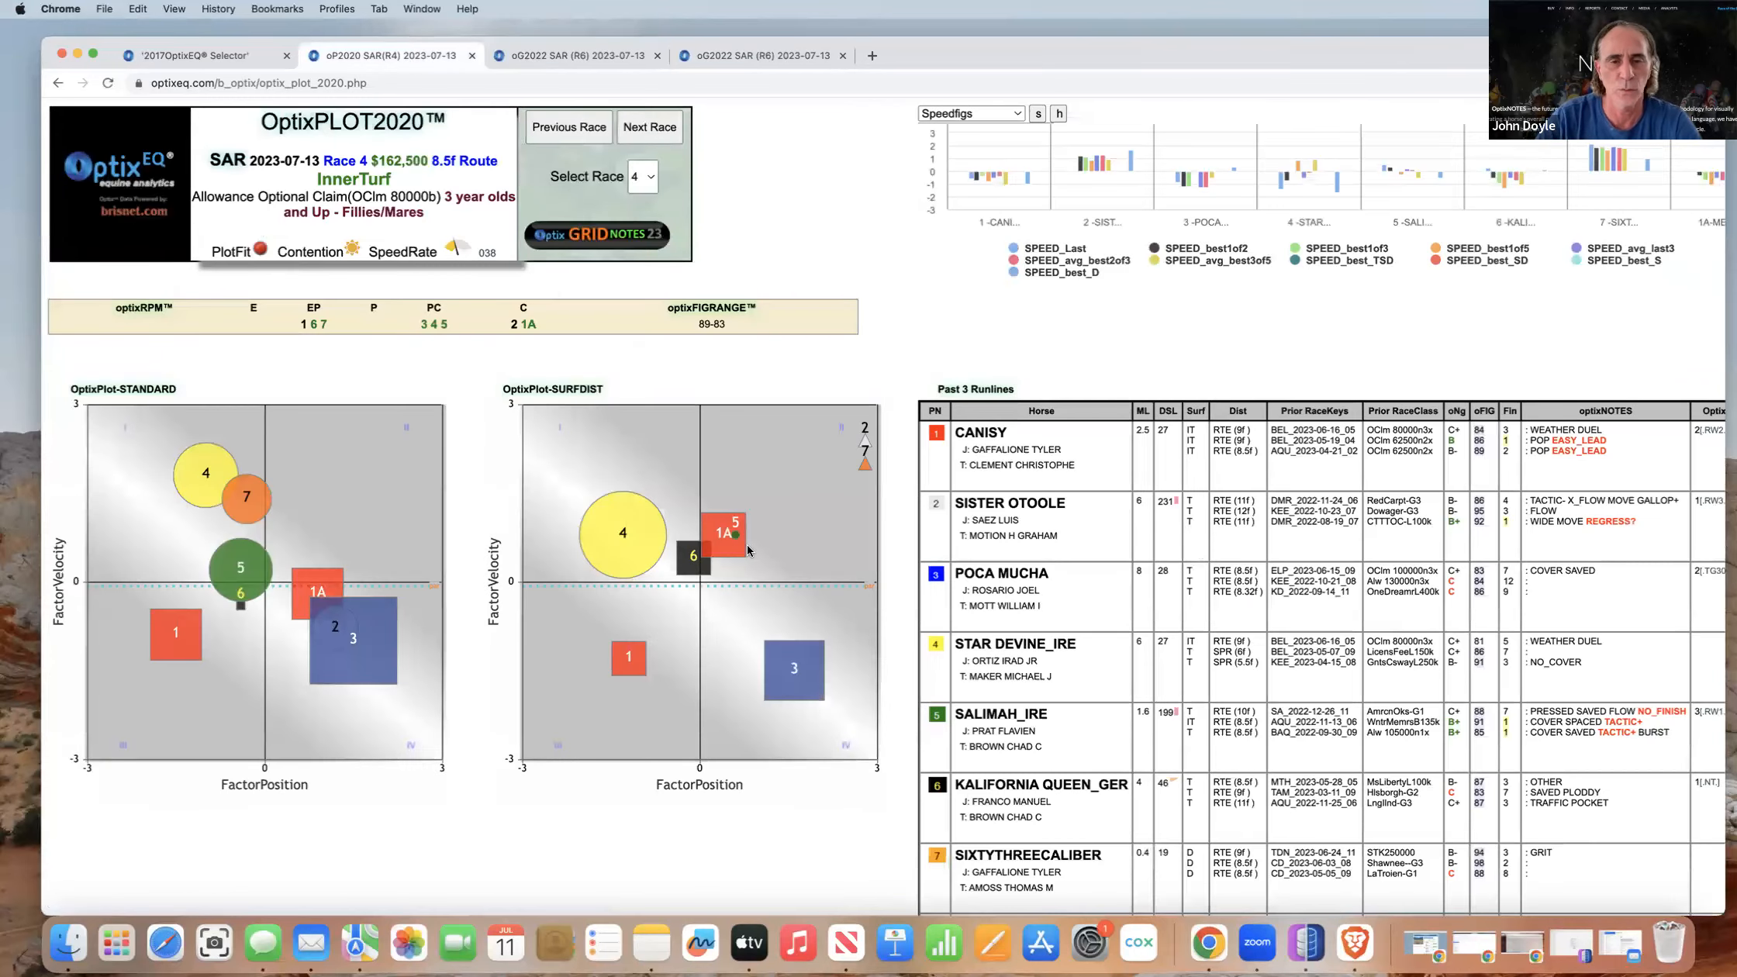
mouse_move(314, 605)
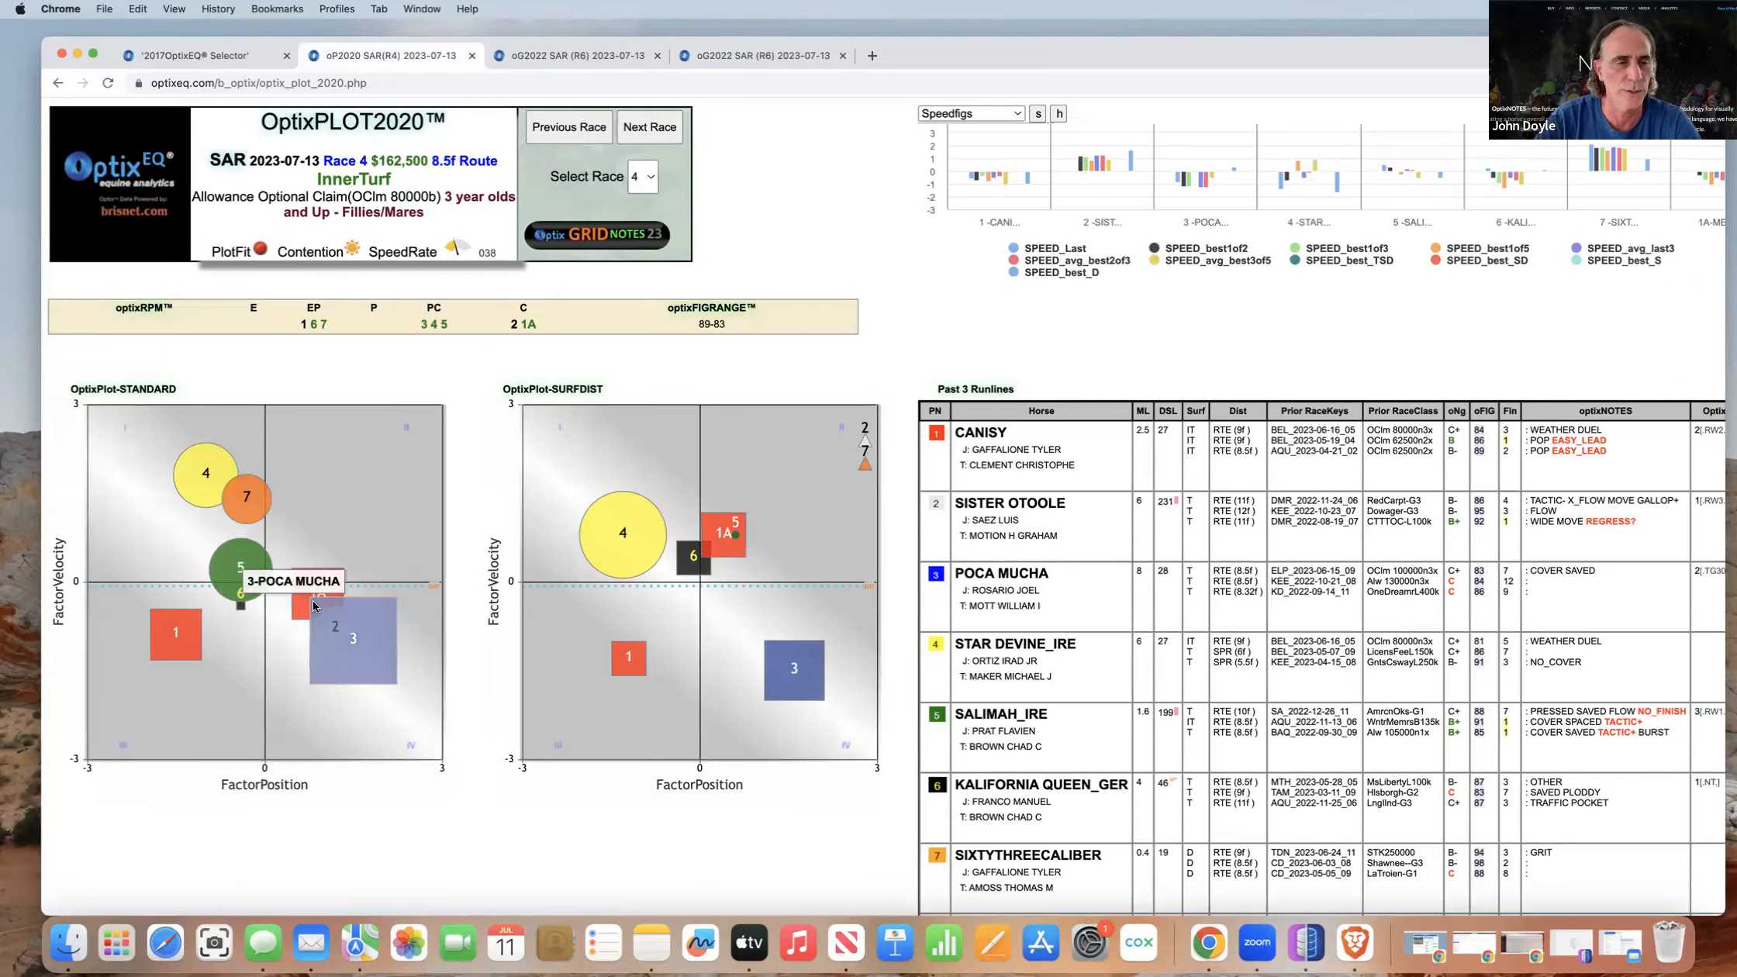
mouse_move(320, 422)
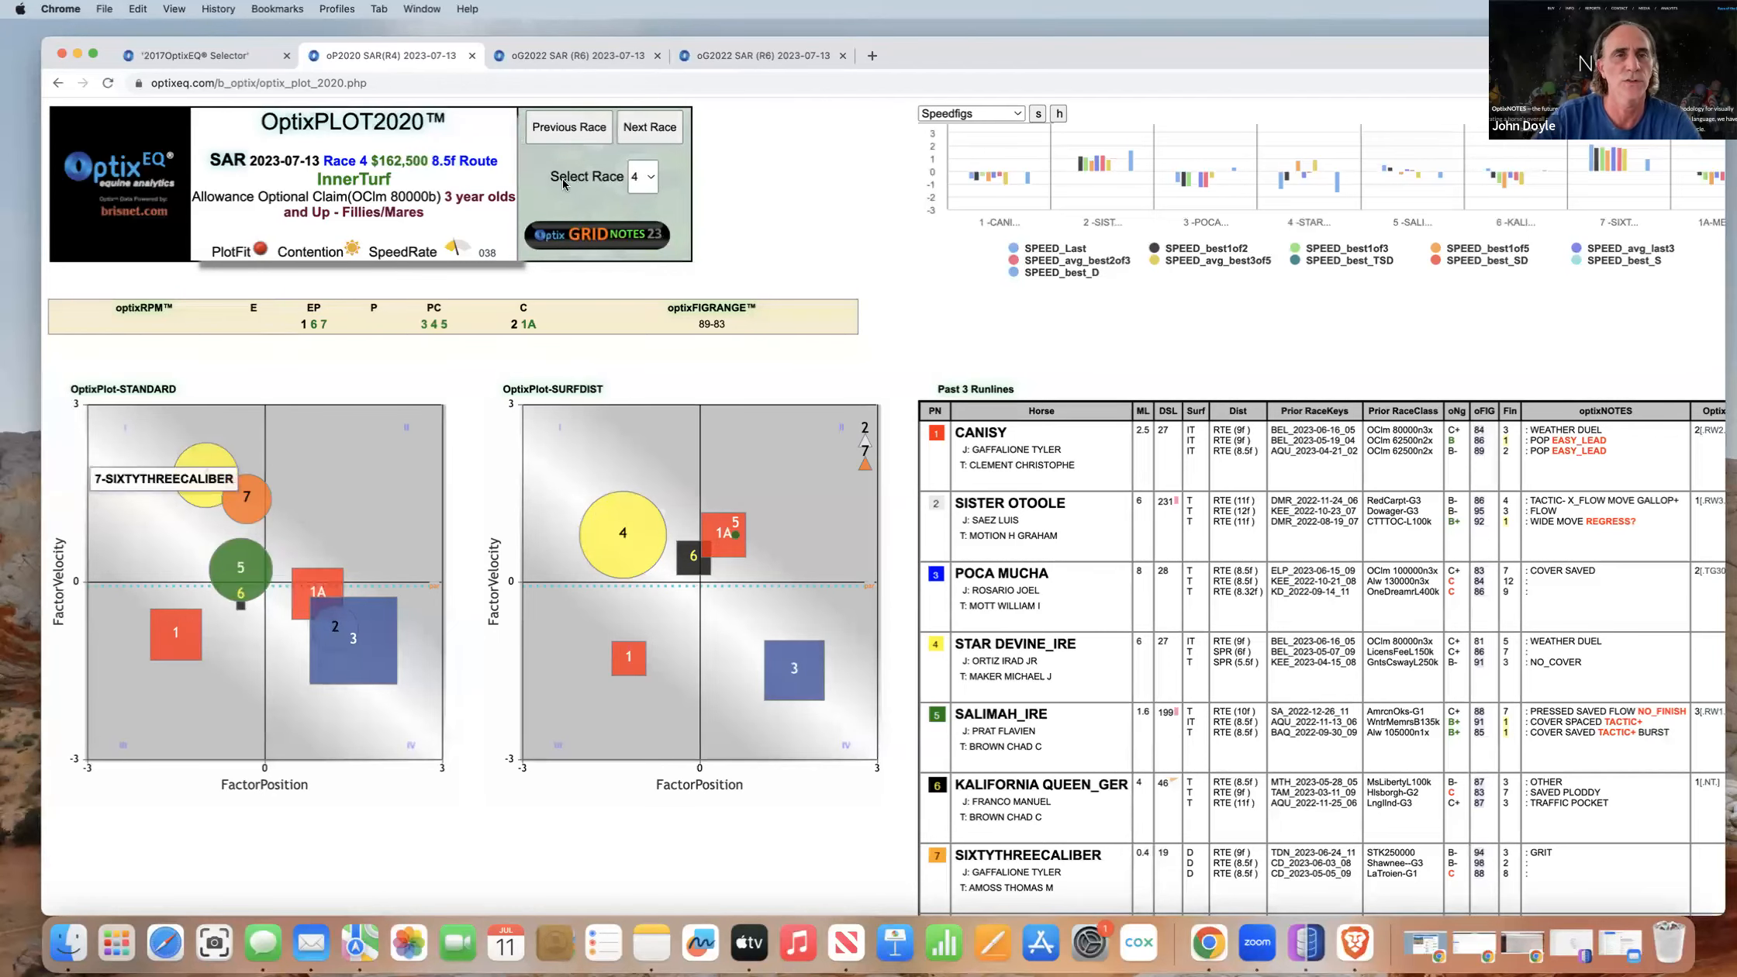
click(571, 54)
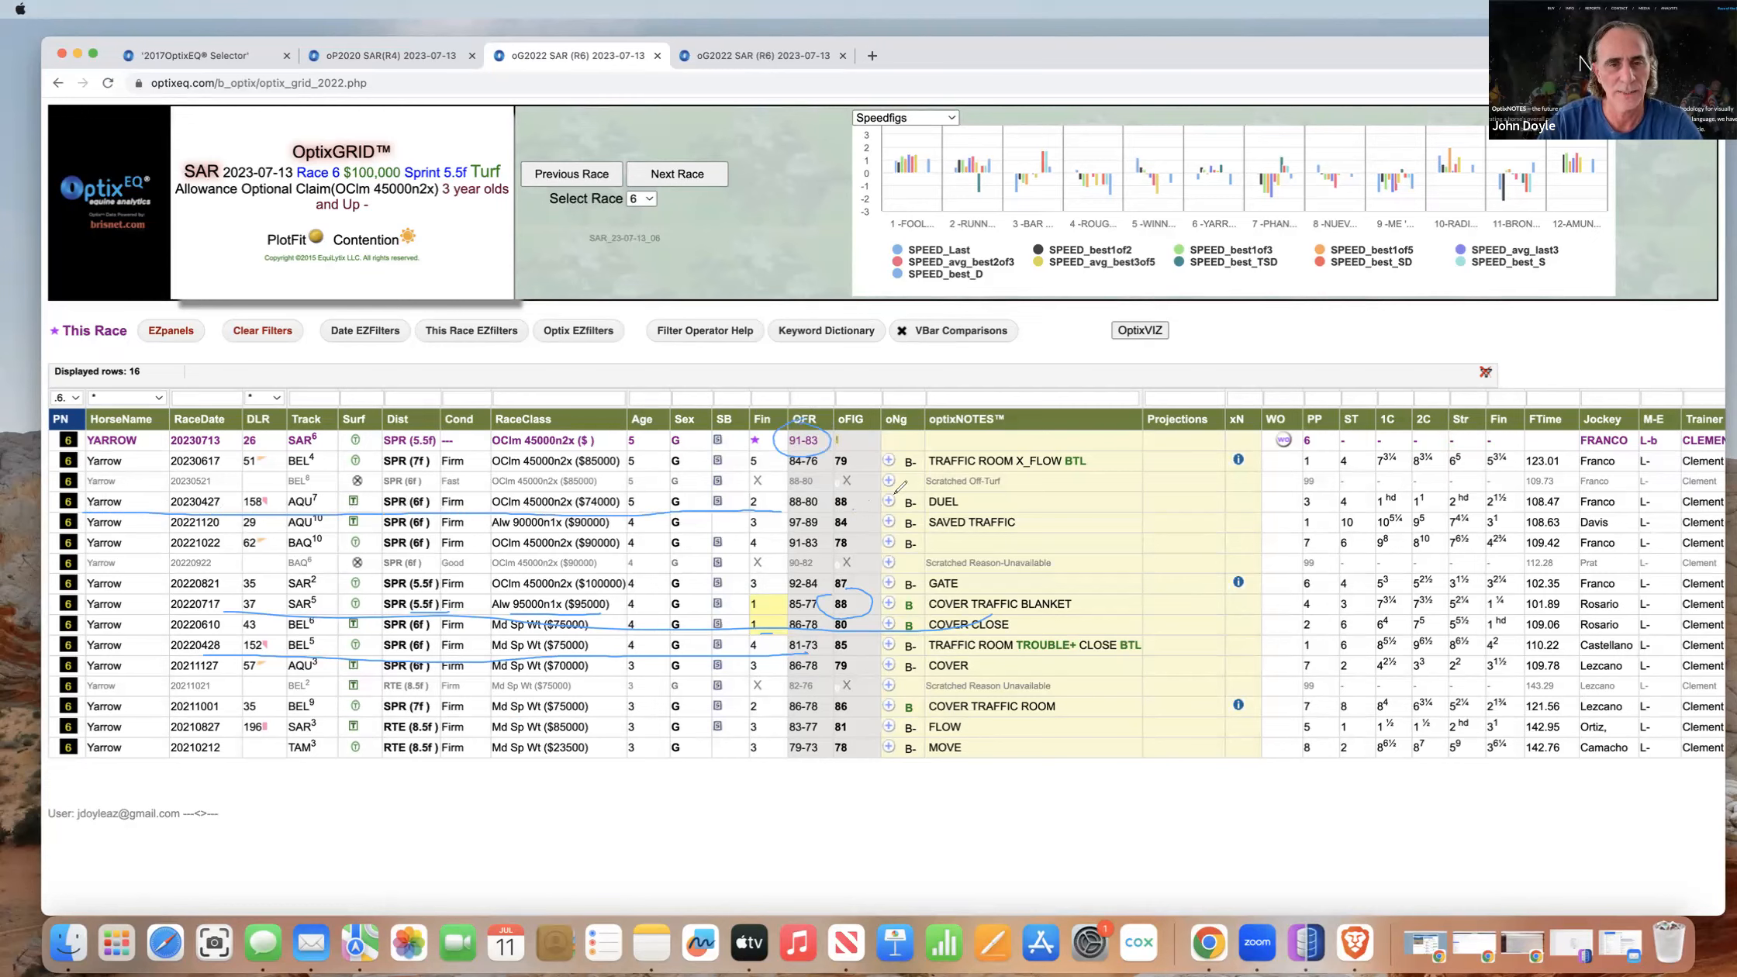
Circle the 'TRAFFIC ROOM X_FLOW BTL' note on Yarrow's latest runline
drag(842, 448, 859, 466)
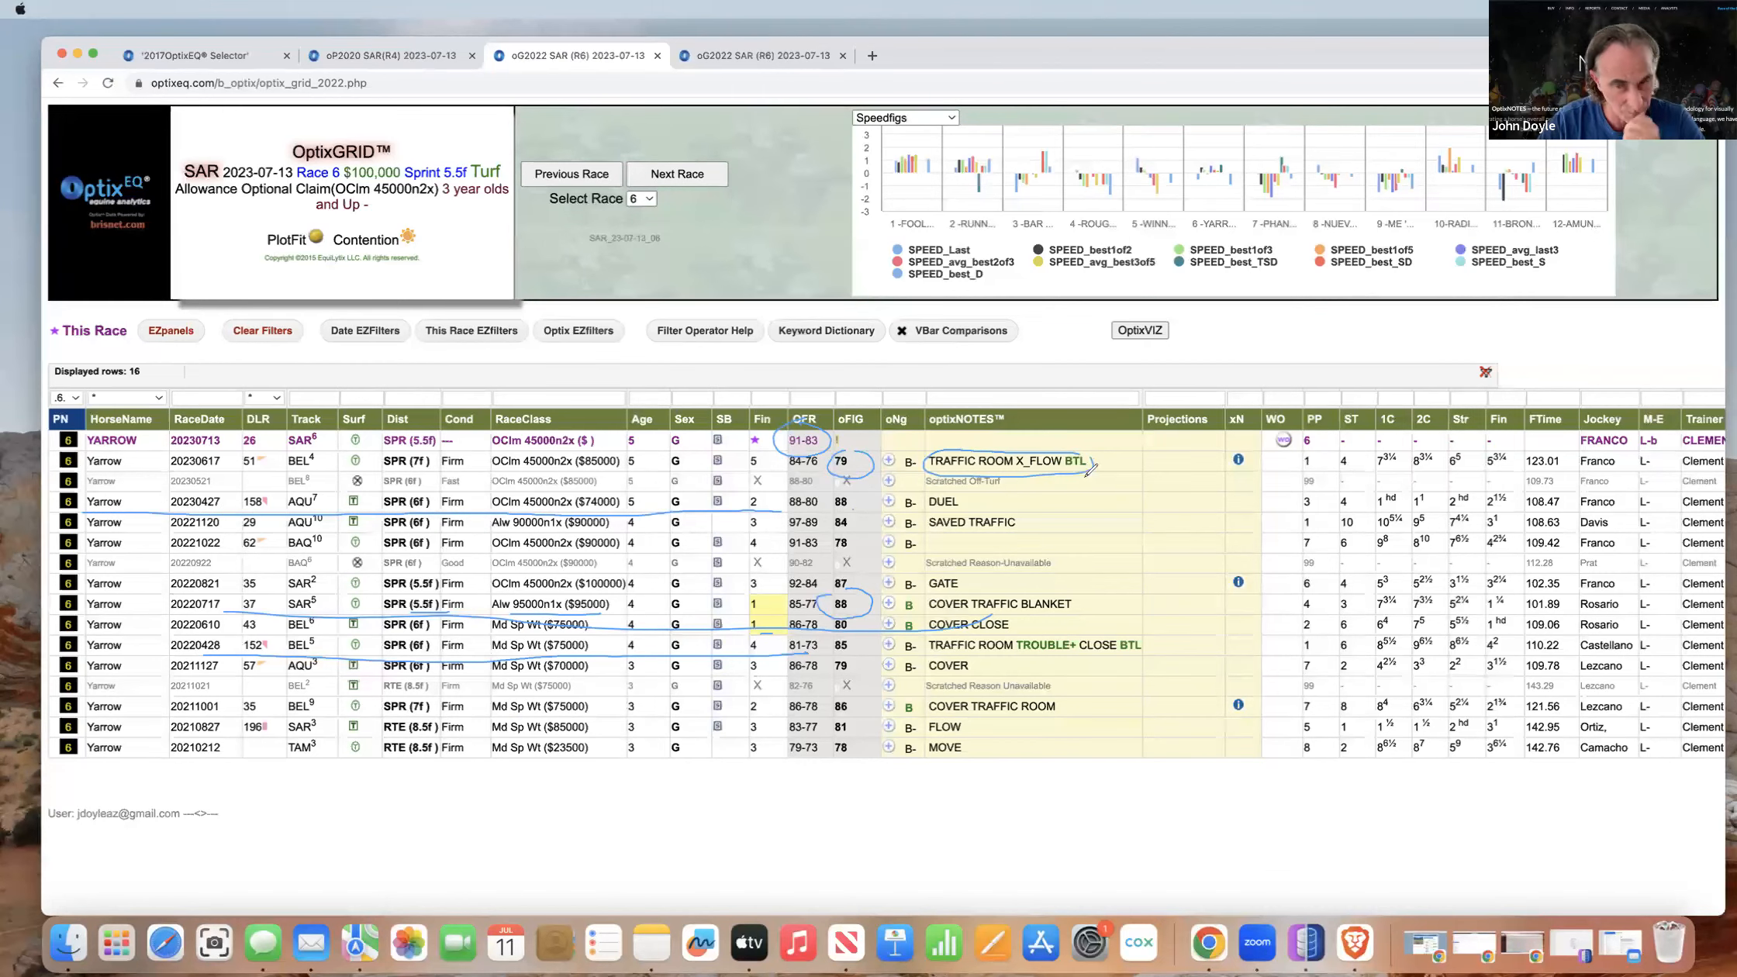
mouse_move(1179, 566)
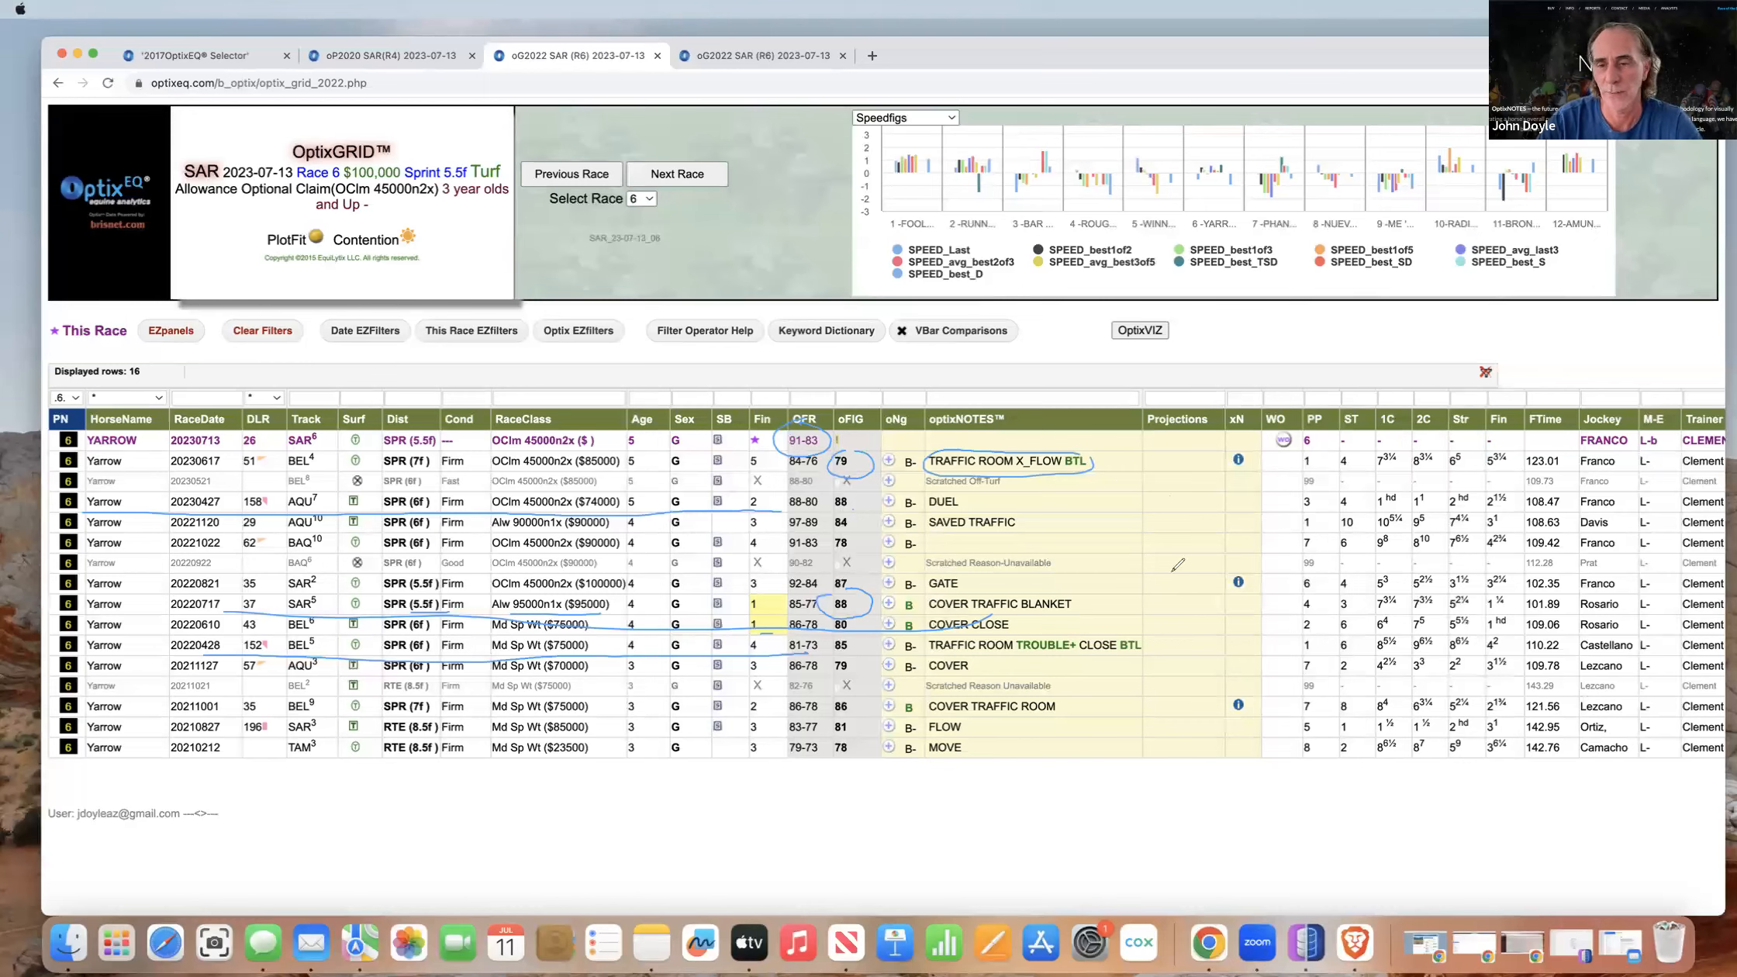
mouse_move(1228, 767)
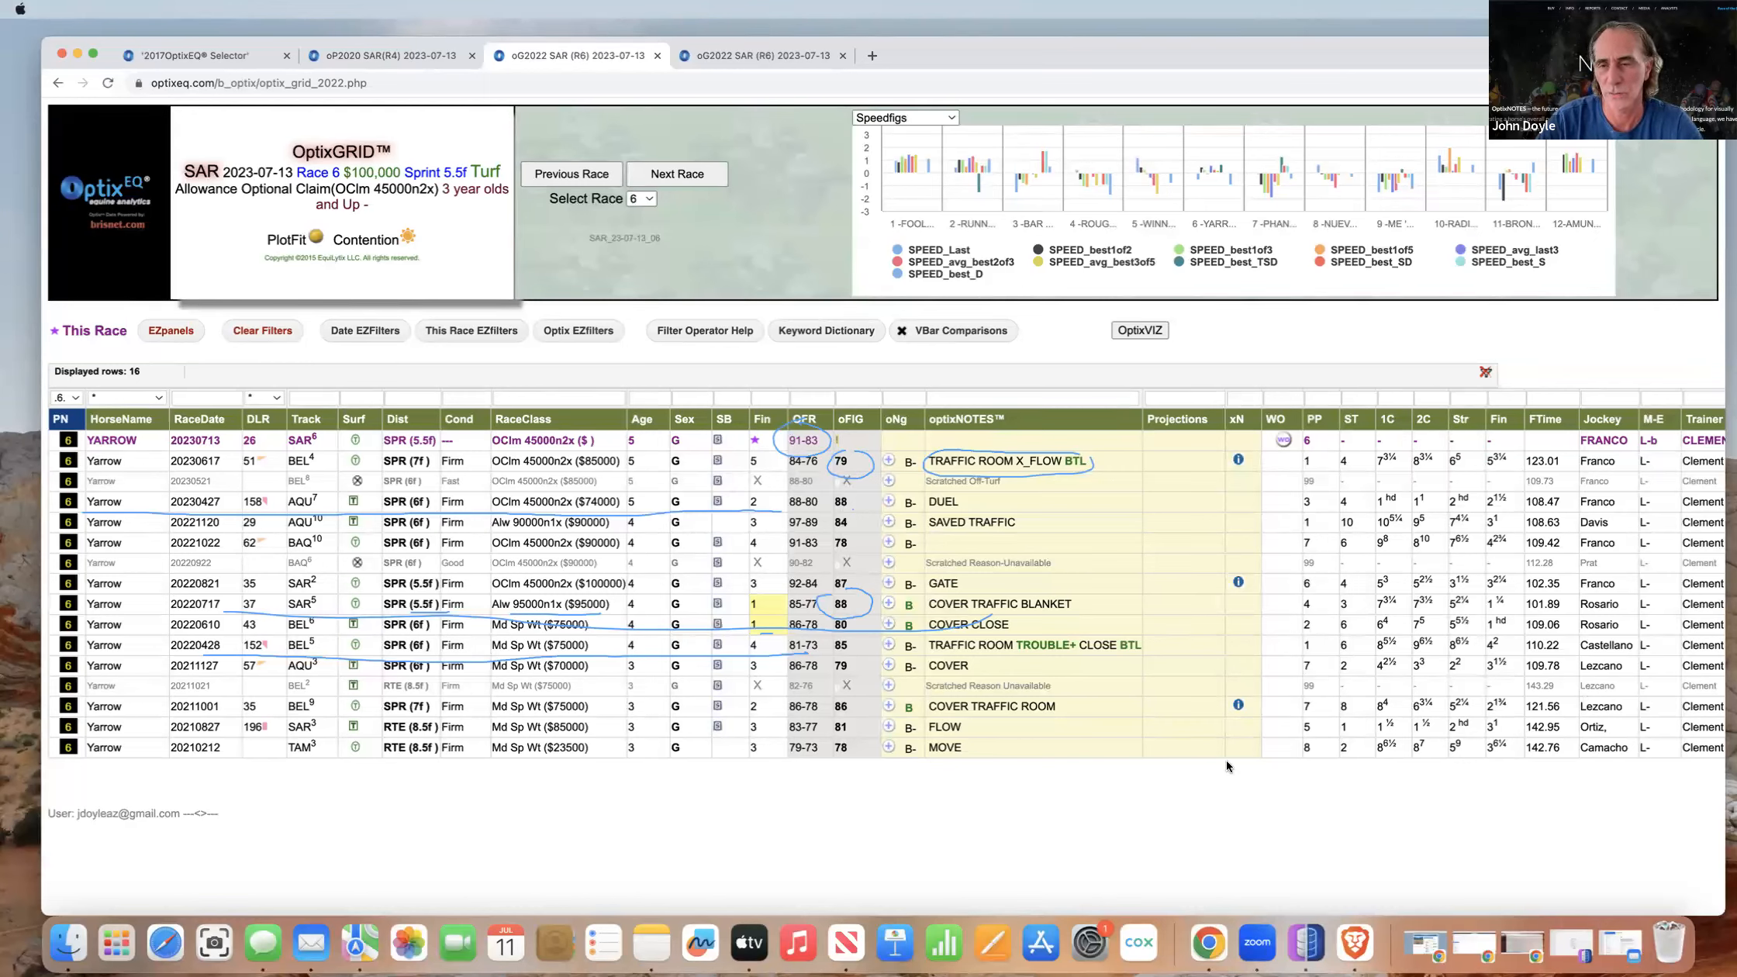
mouse_move(1234, 476)
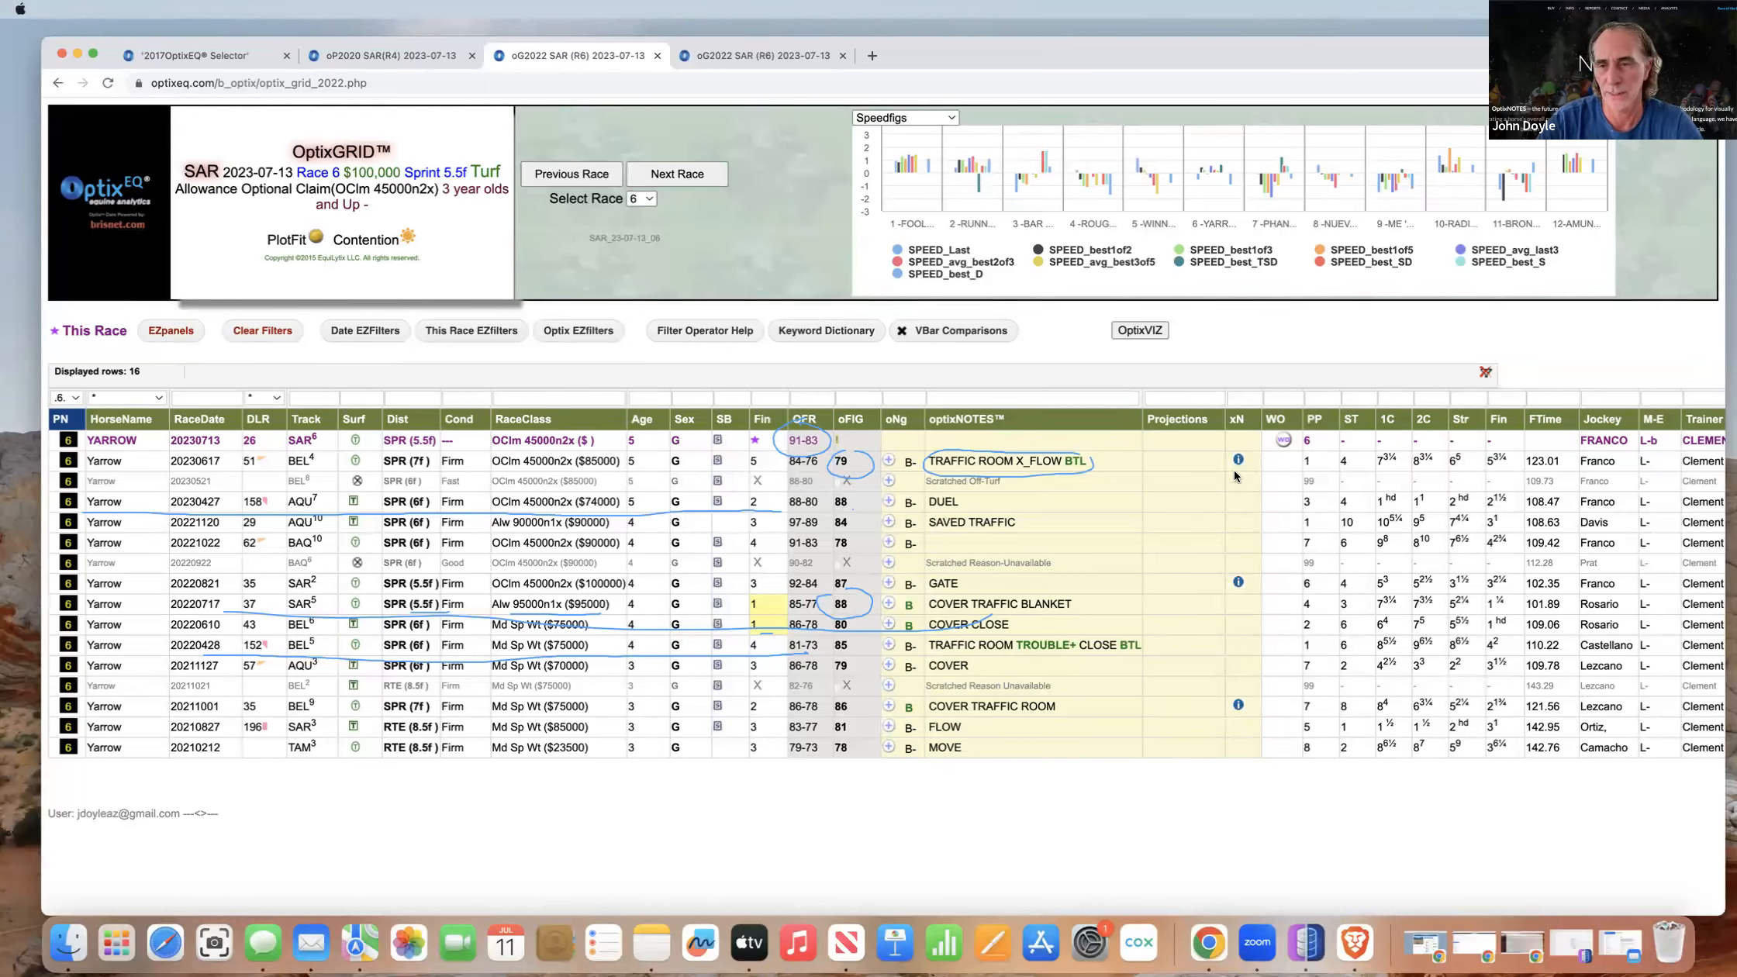
click(1238, 459)
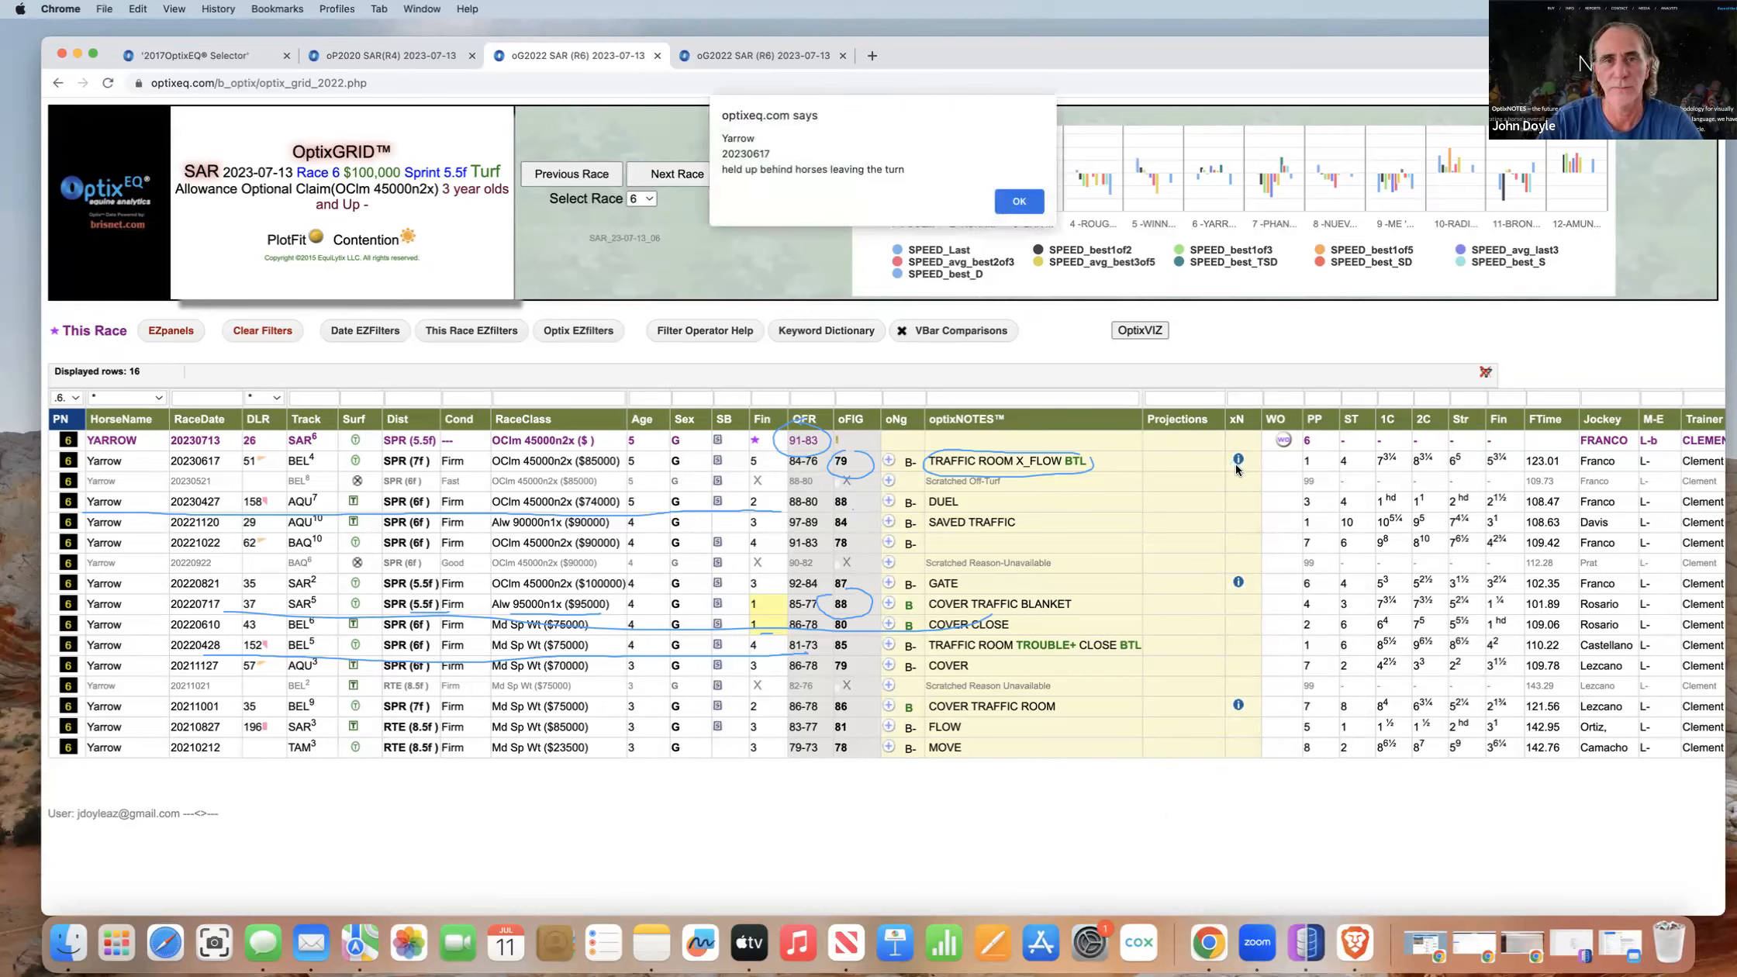
mouse_move(1238, 459)
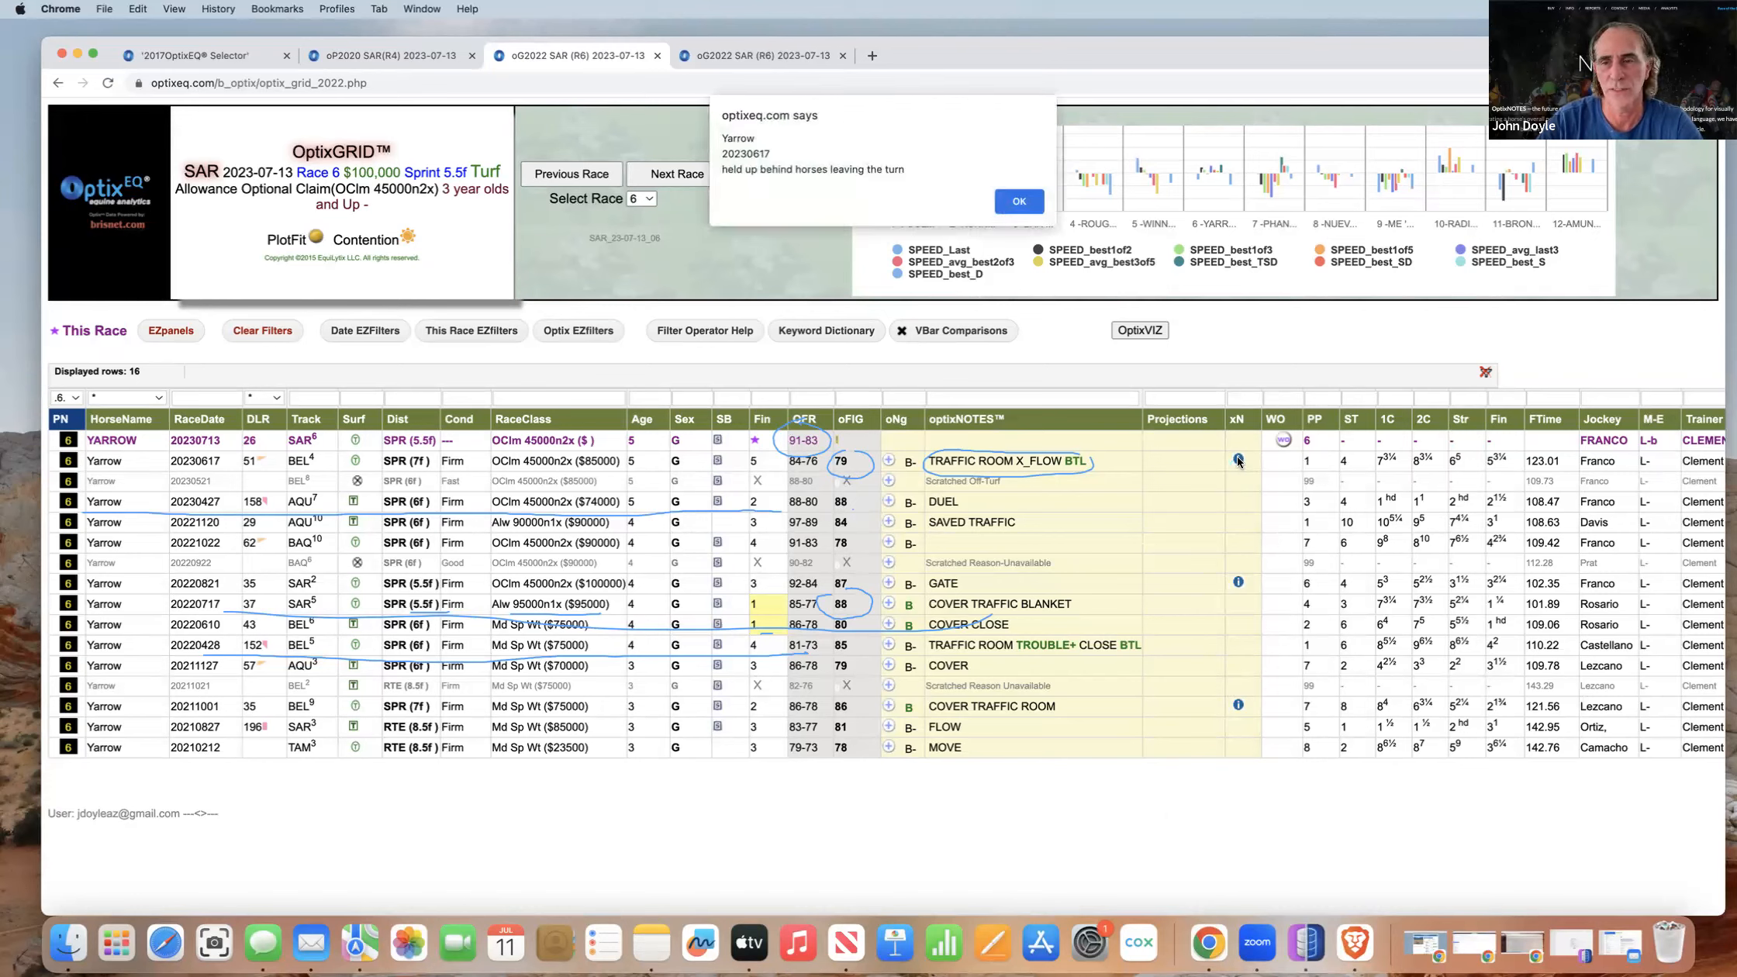
click(1019, 202)
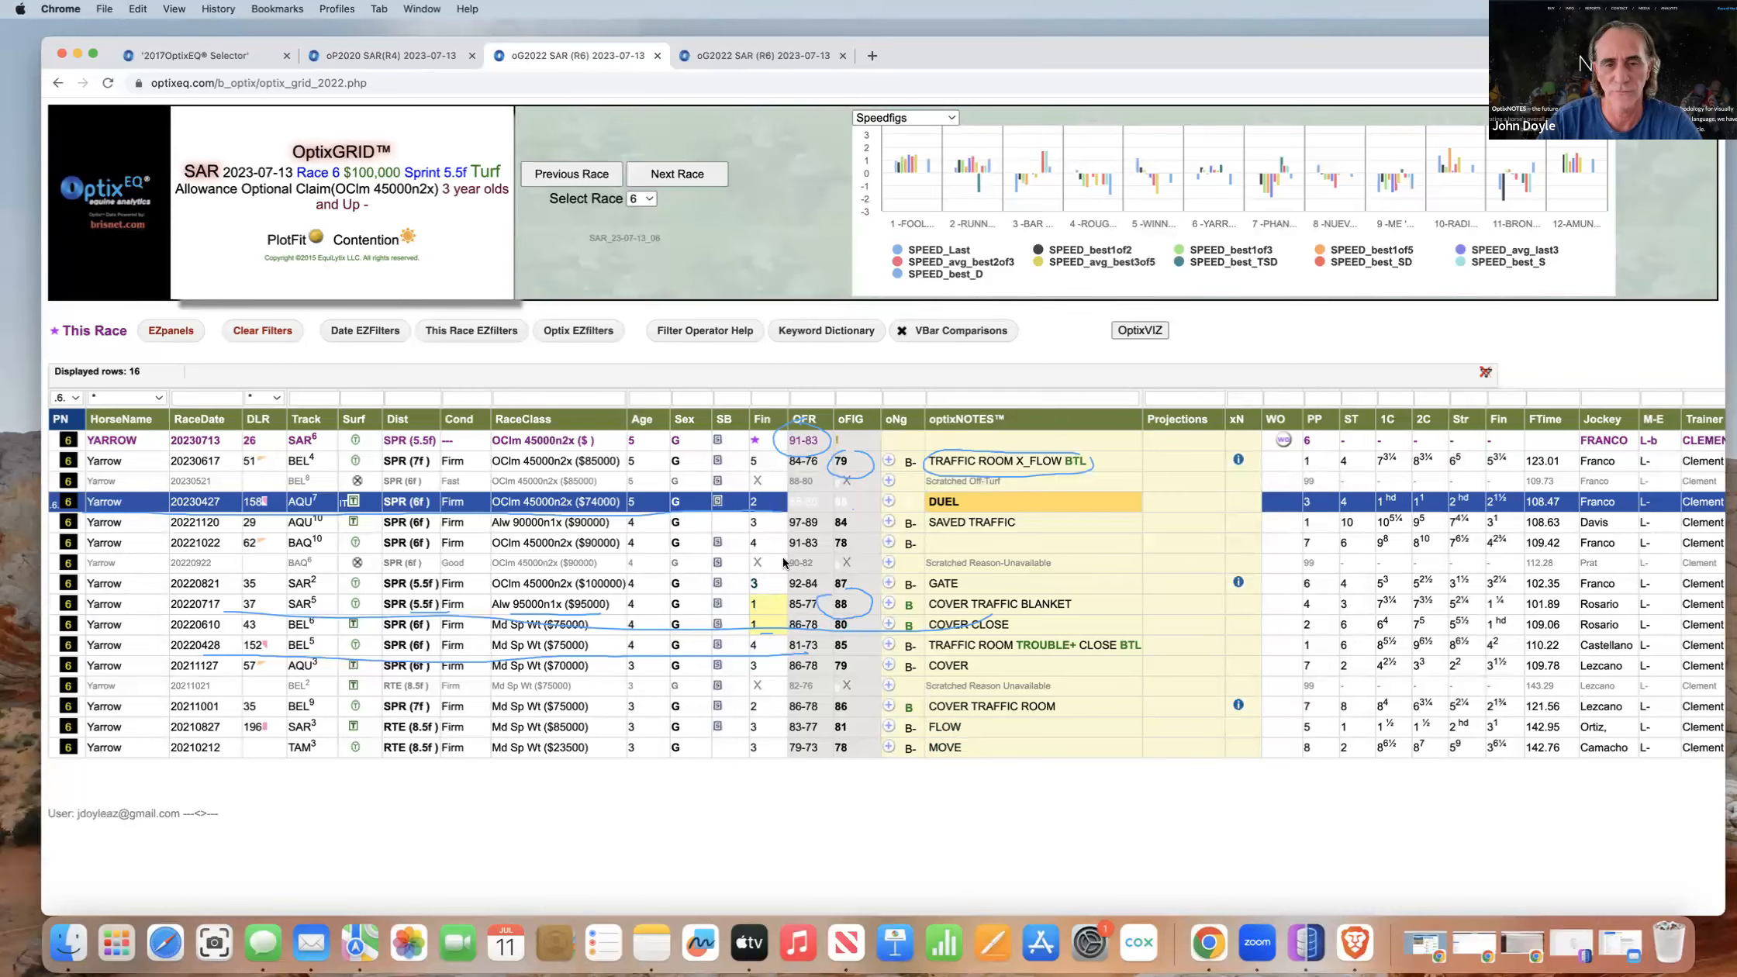
mouse_move(766, 471)
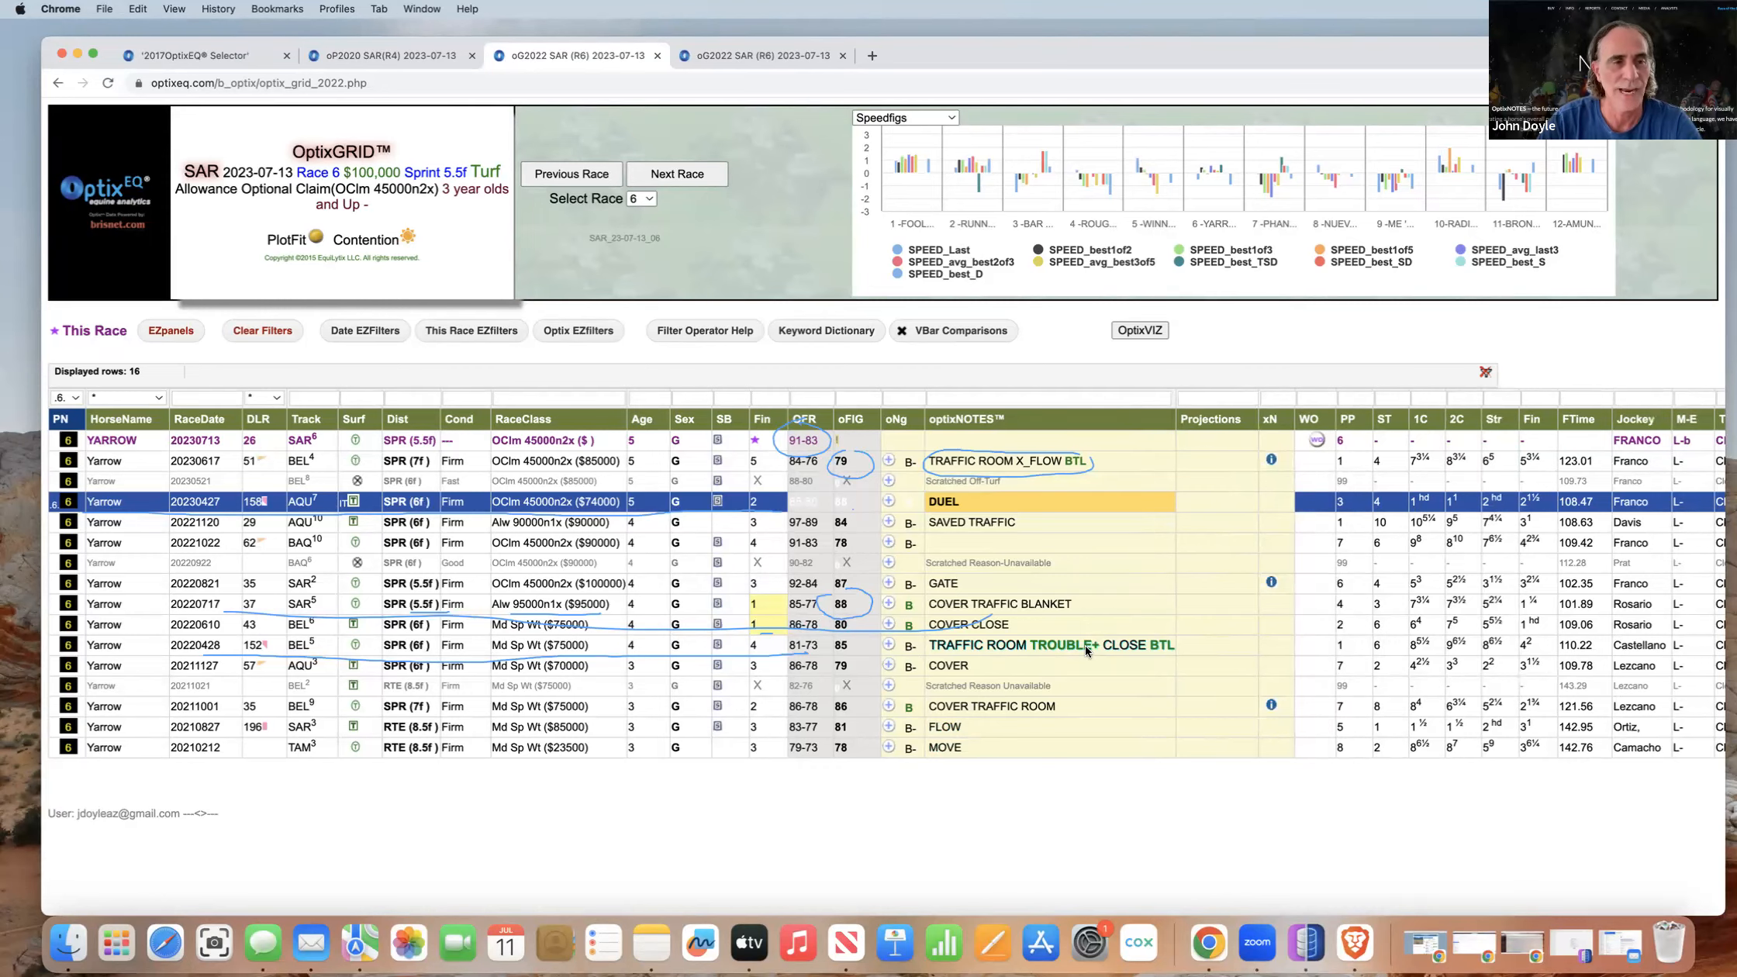
scroll(right, 3)
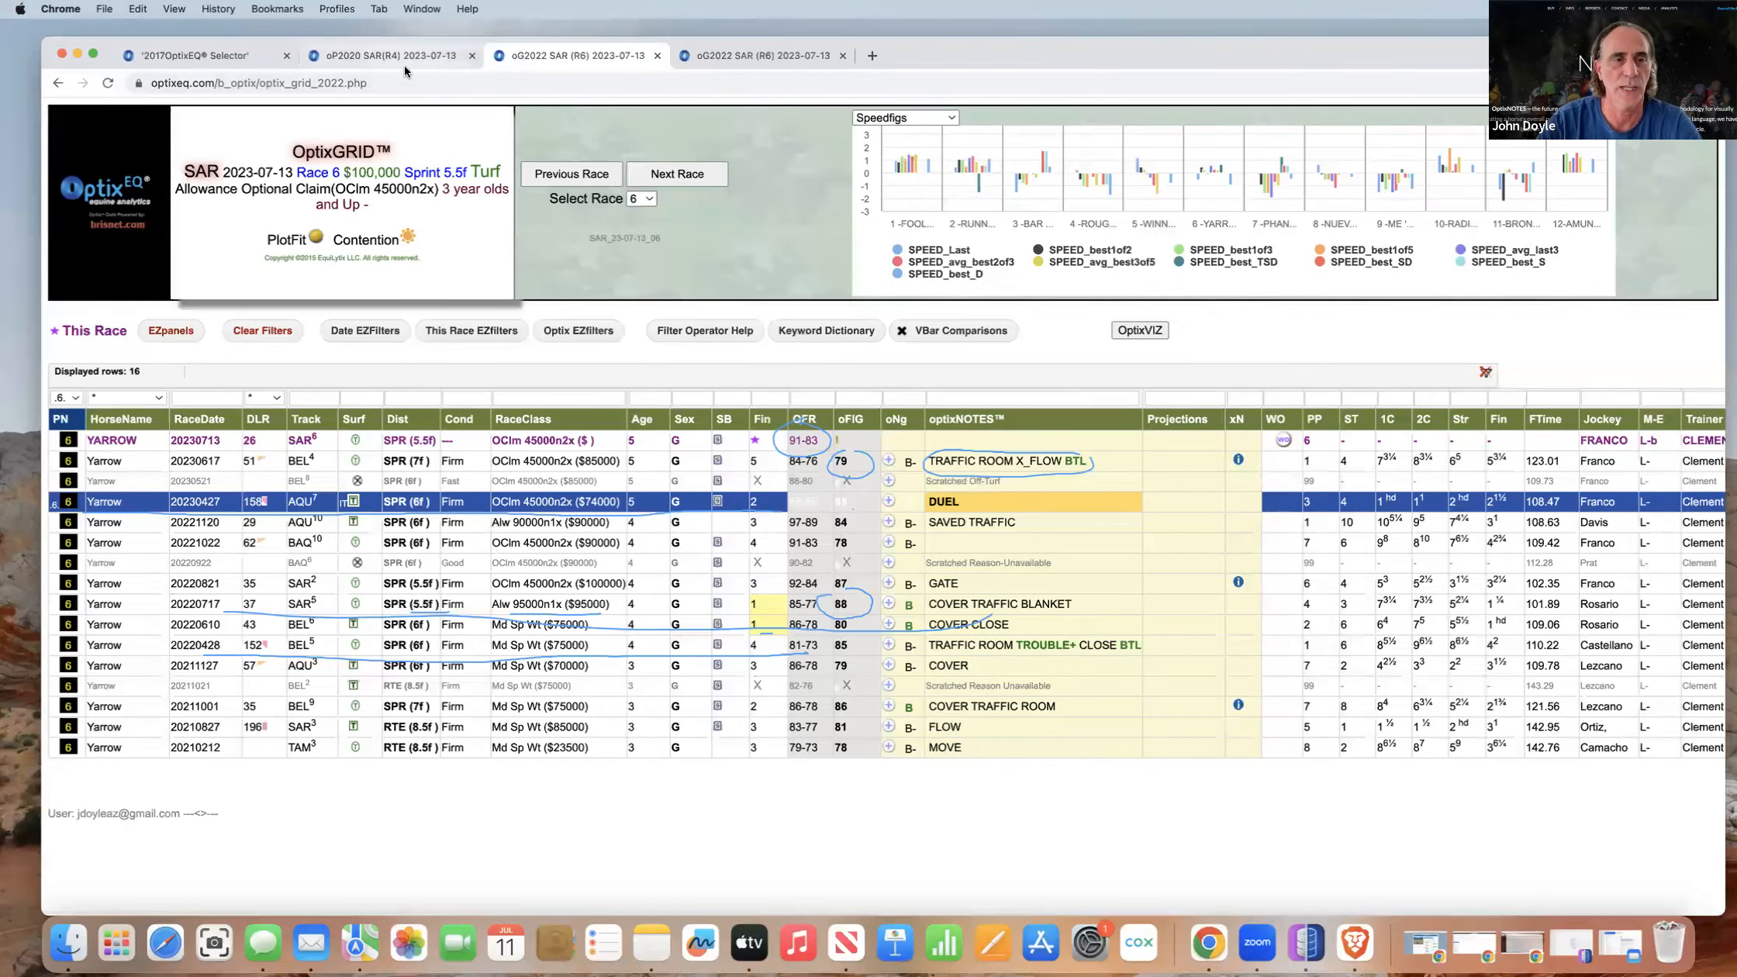
Show the OptixPLOT2020 view for Saratoga race 6, the 5.5f turf sprint
click(400, 55)
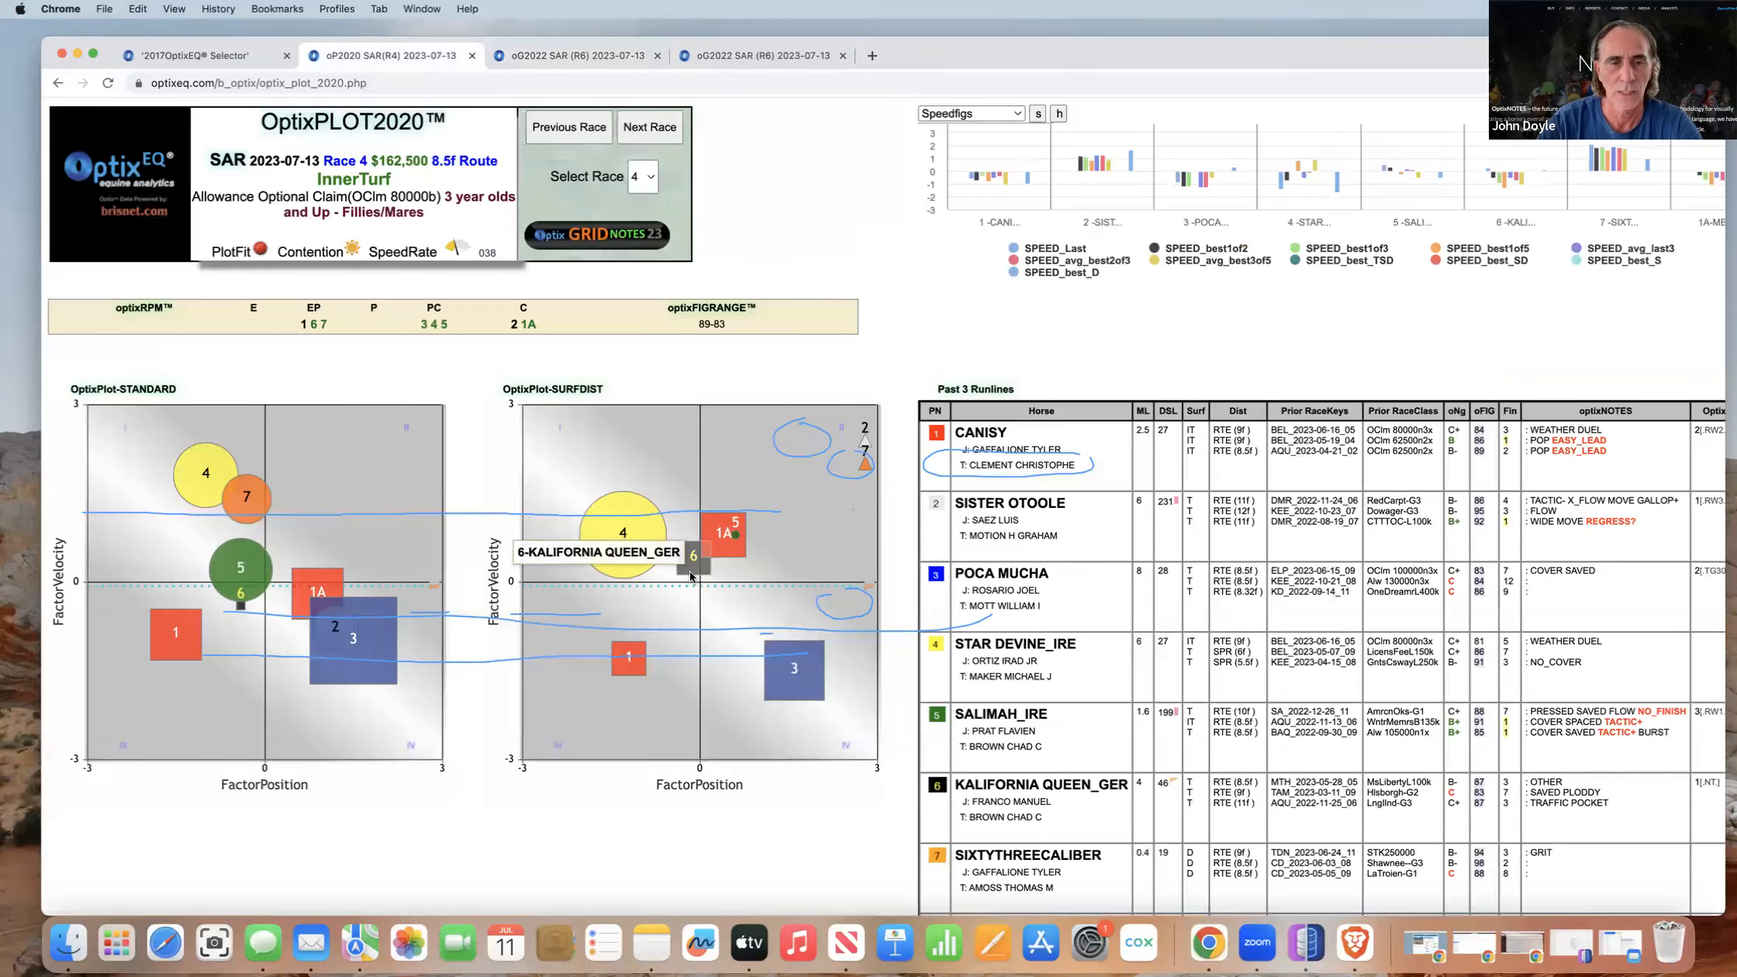
click(643, 177)
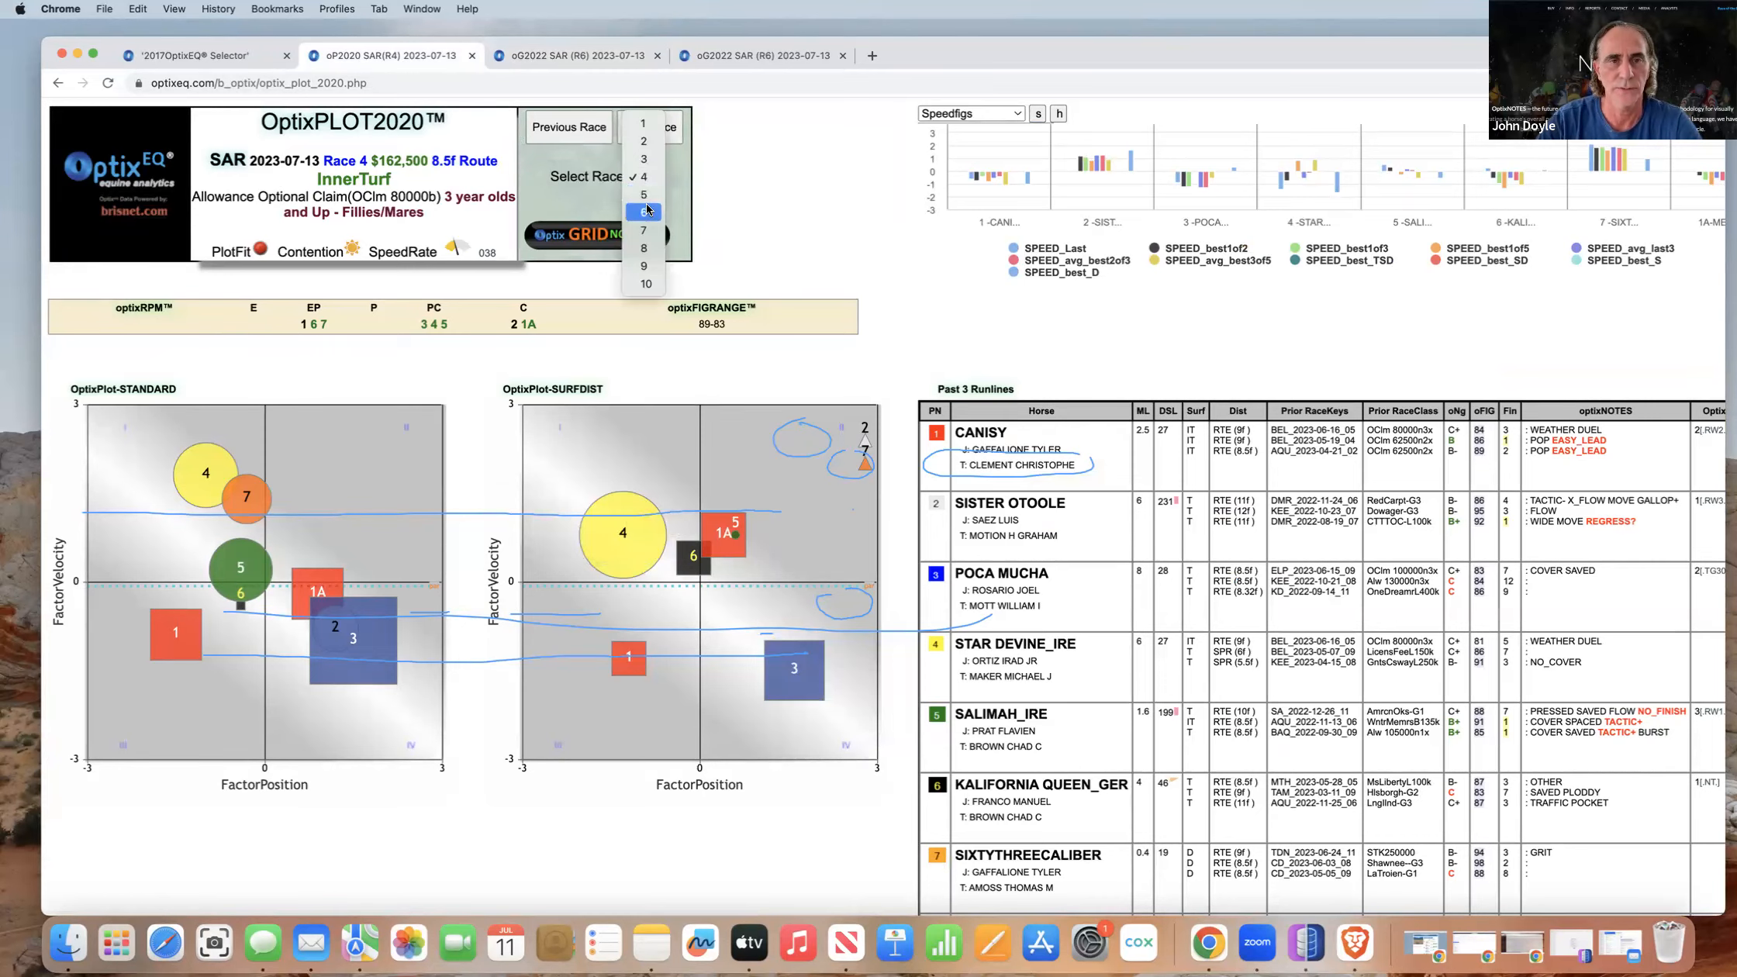
click(642, 211)
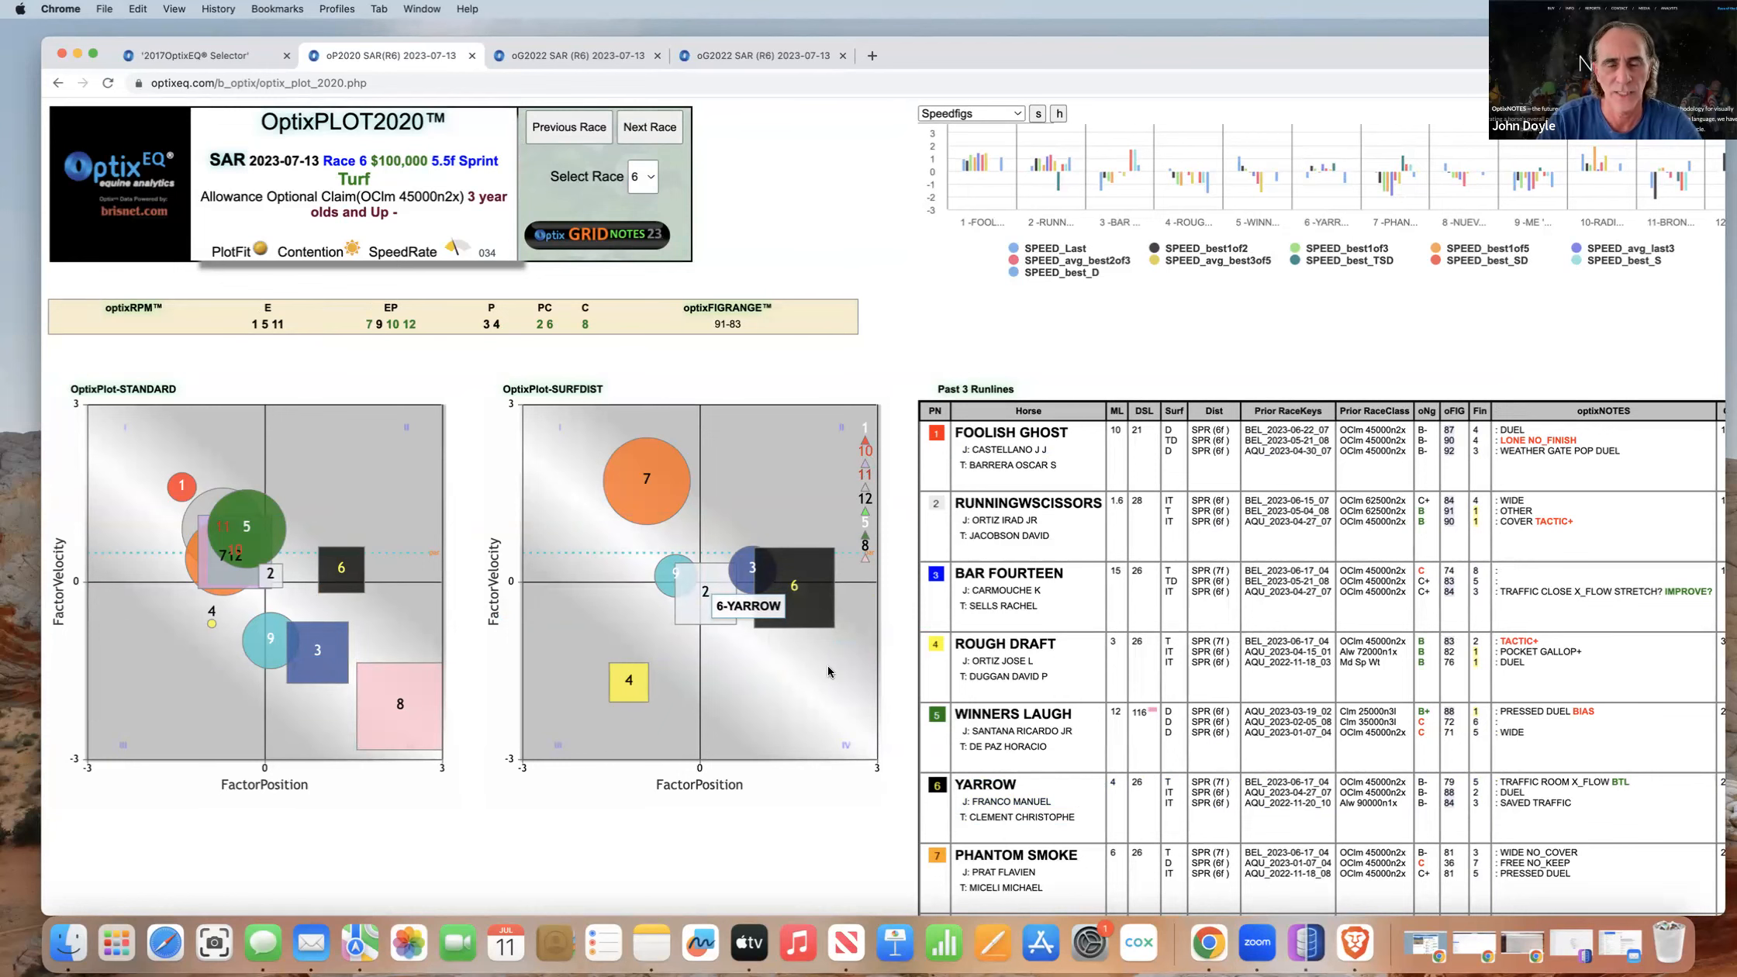
scroll(down, 3)
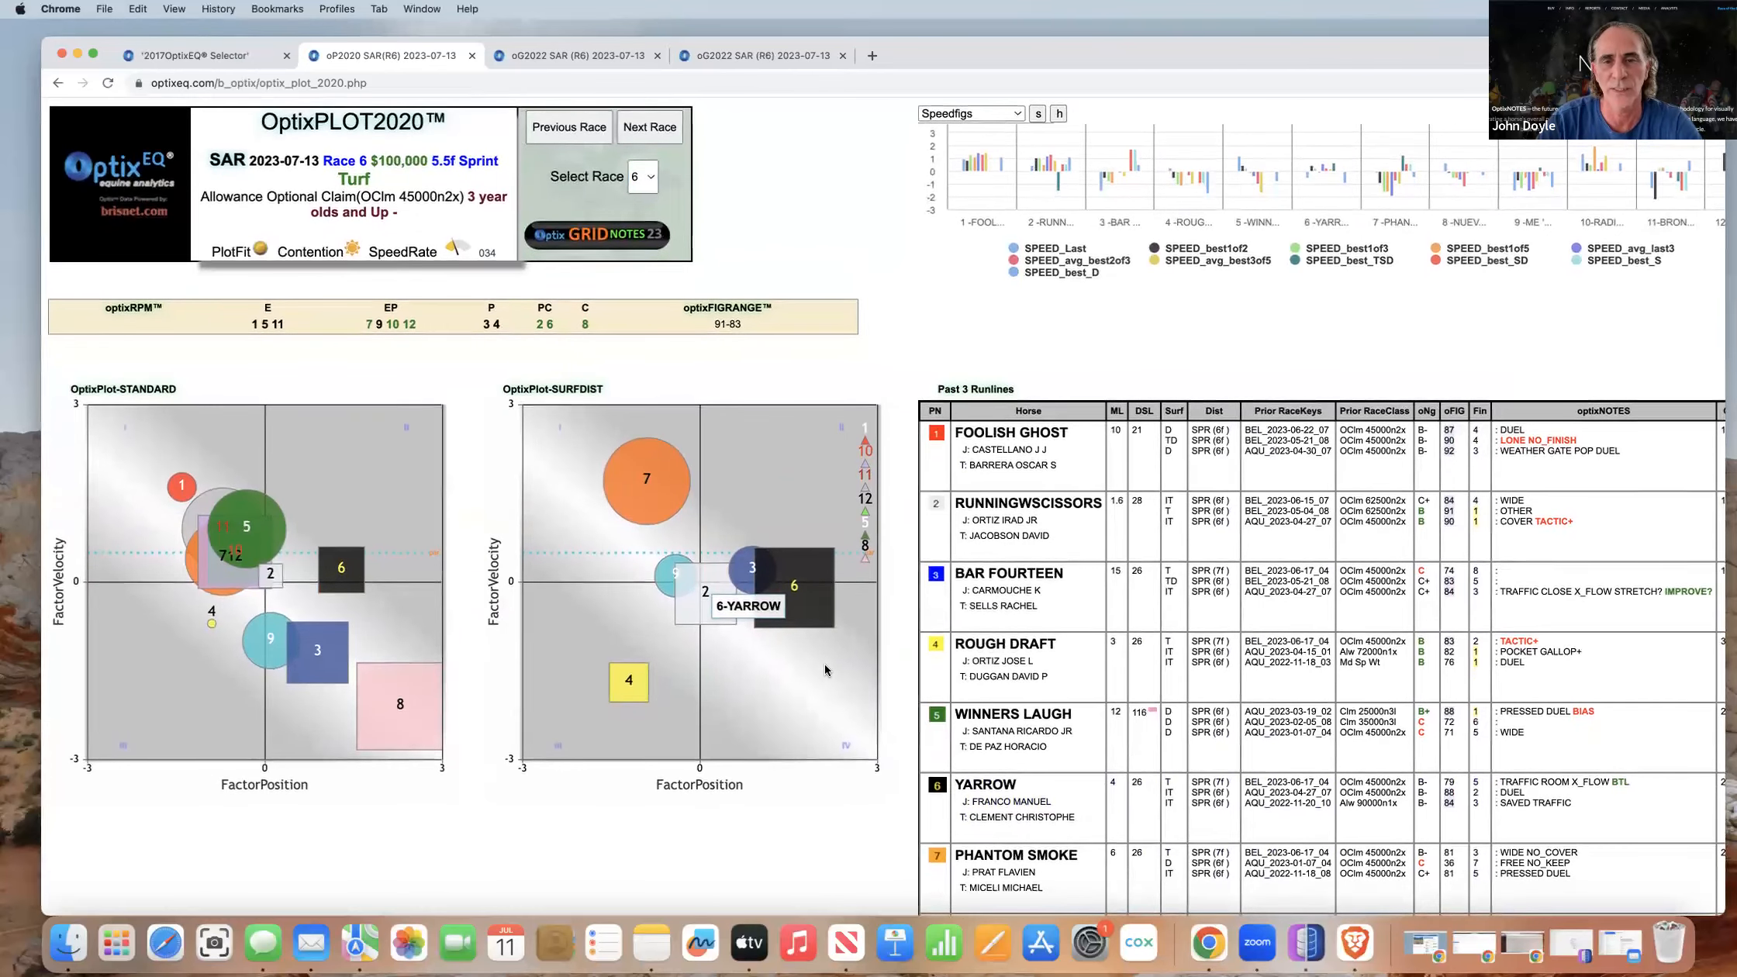
mouse_move(640, 482)
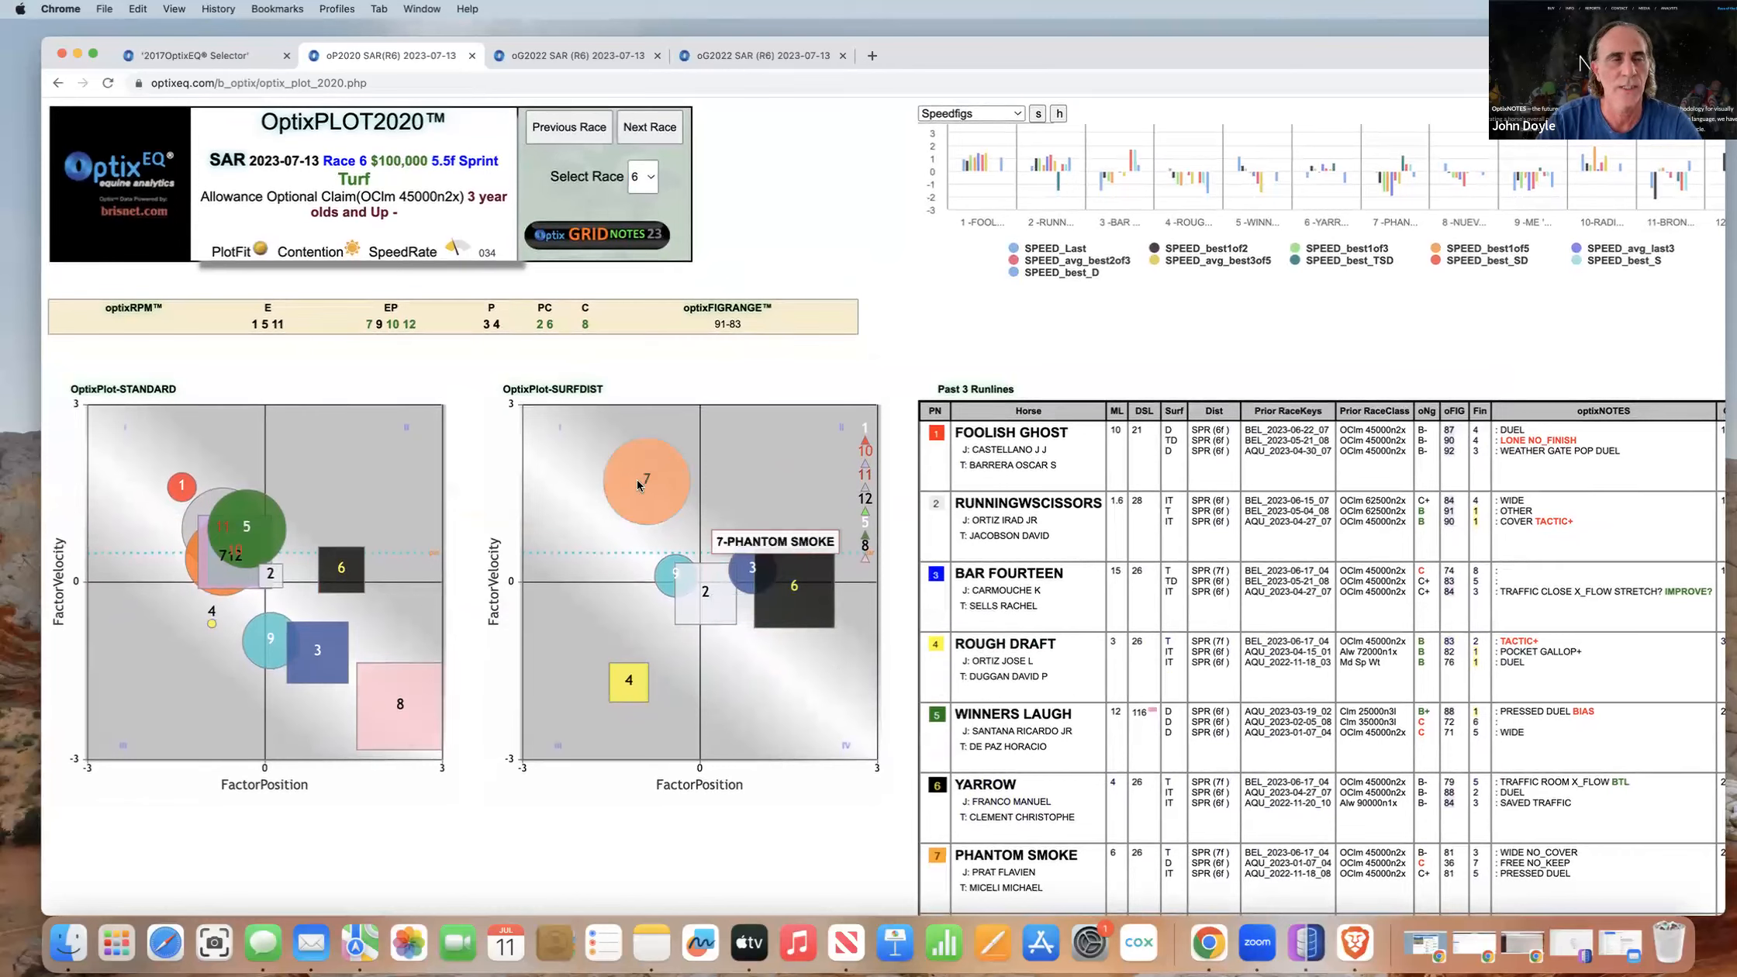